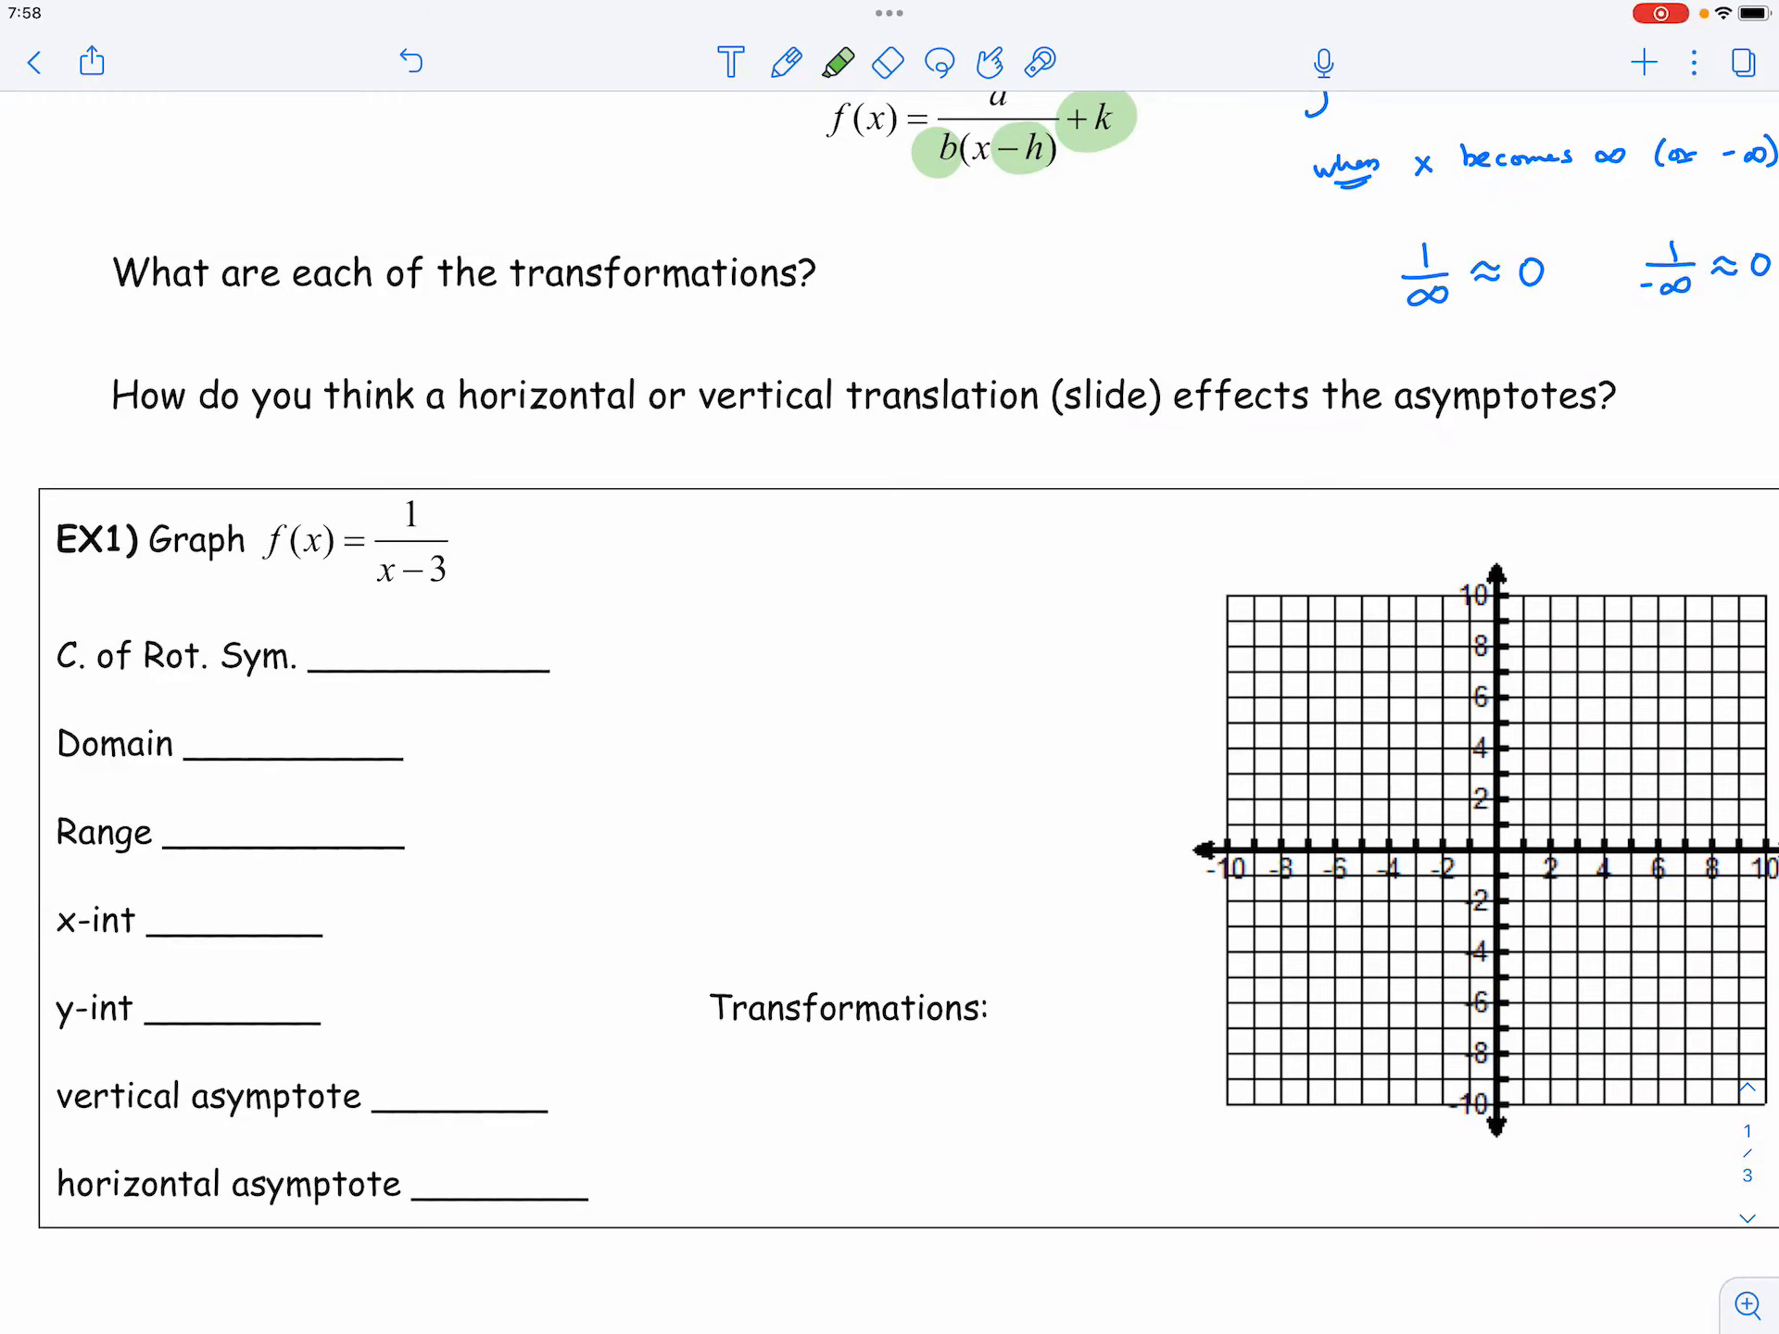
# Handwrite the steps '1 graph' and '2 verify with a...' beside EX1 f(x)=1/(x−3)
pyautogui.scroll(-3)
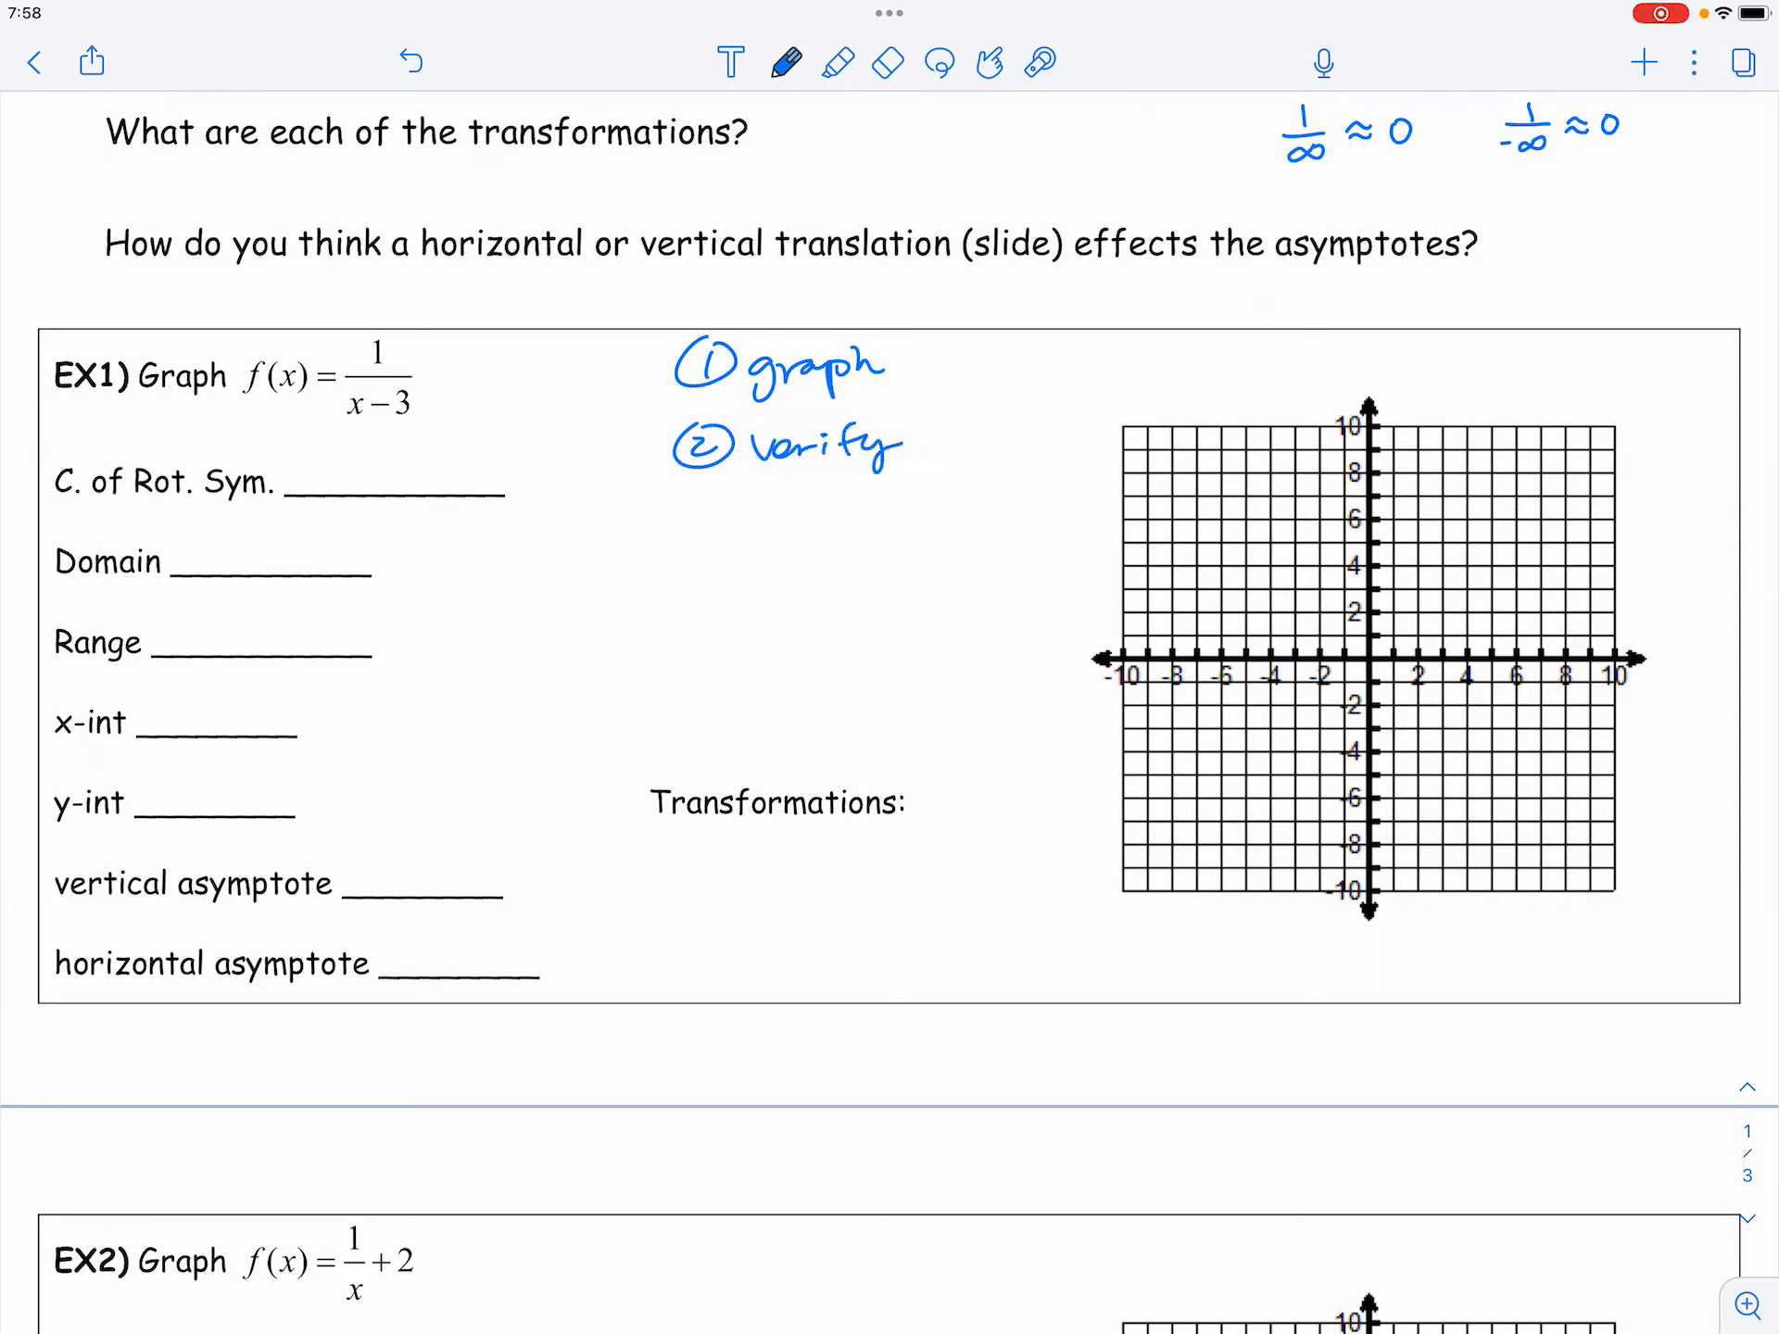
pyautogui.write('wid')
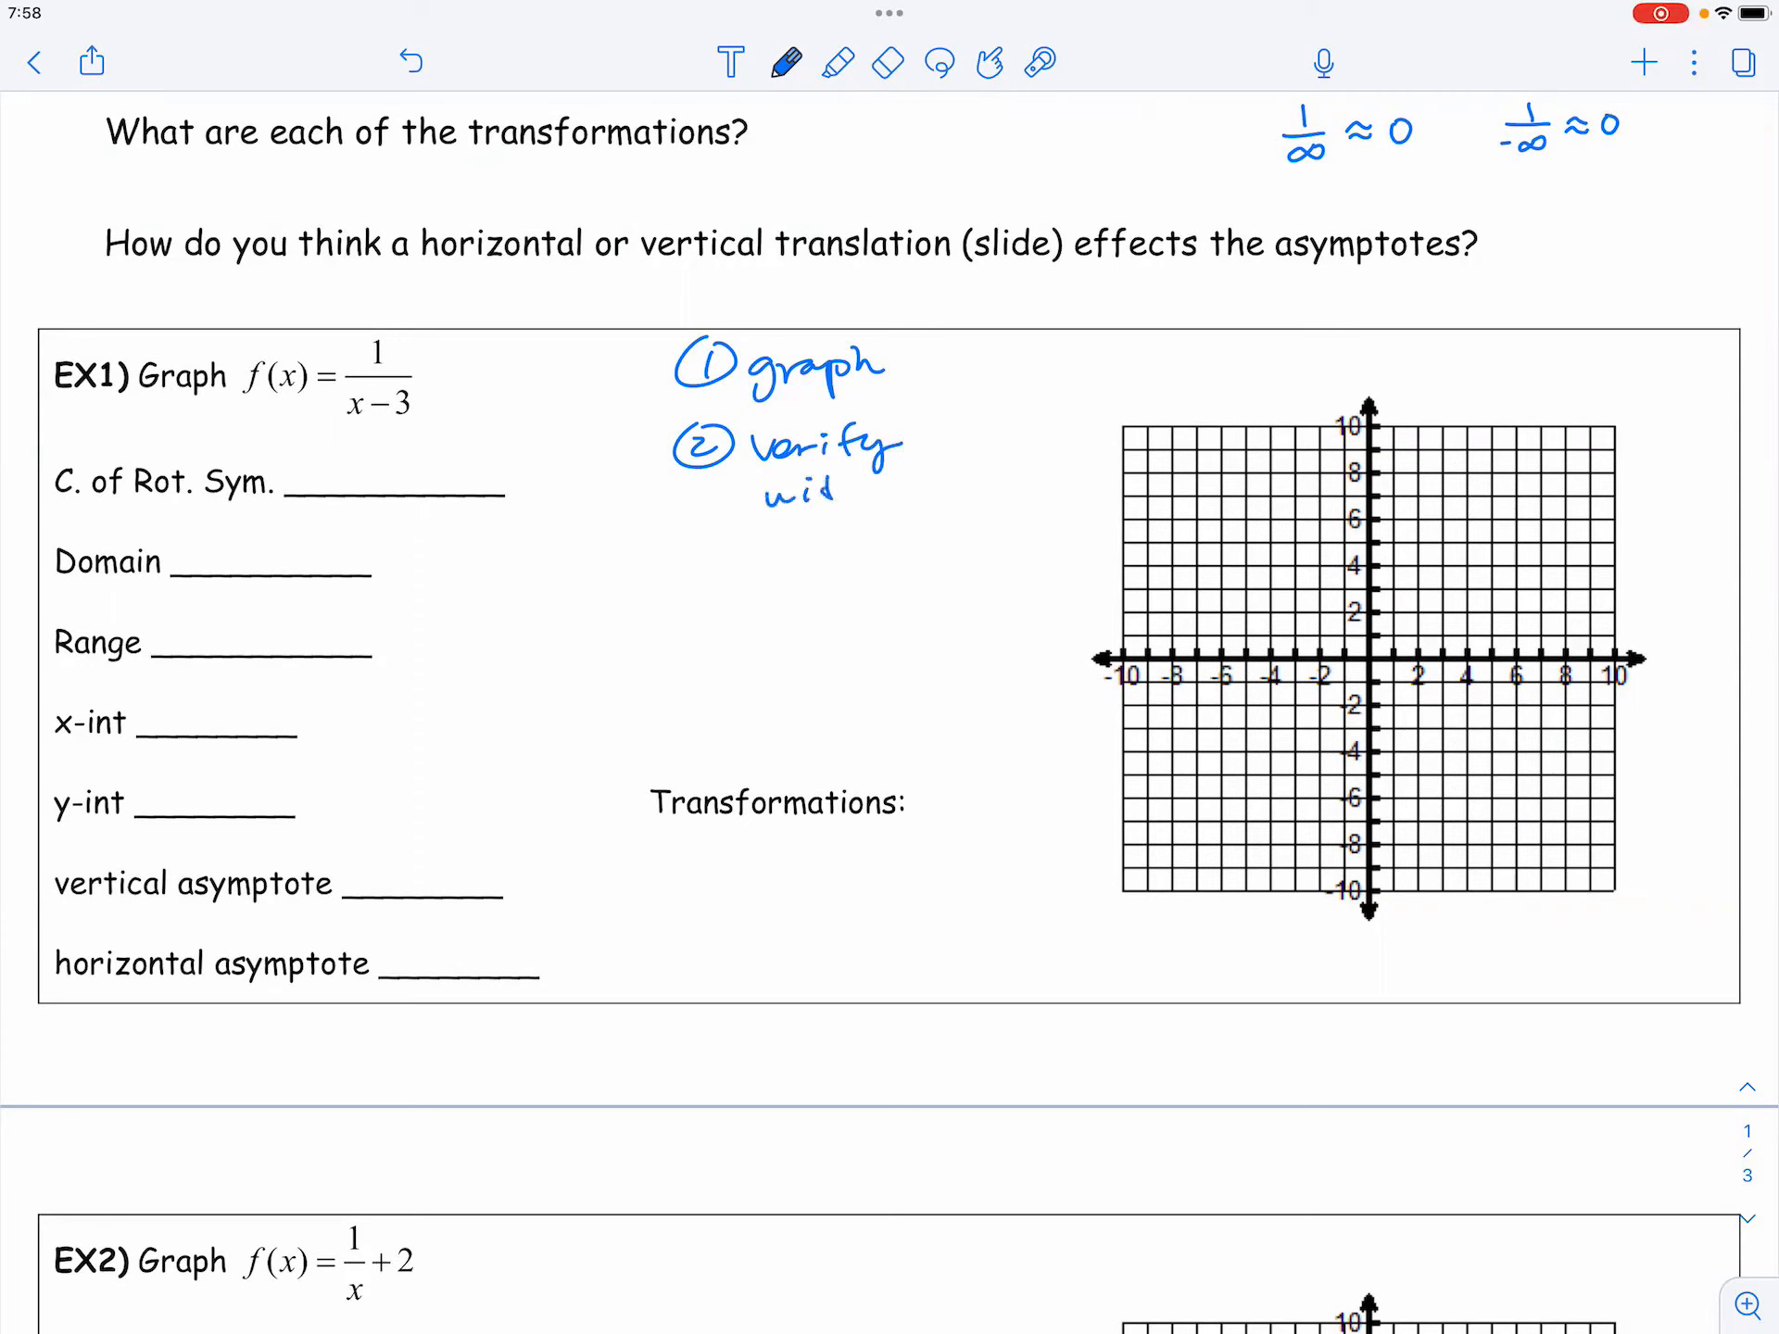
pyautogui.write('with a')
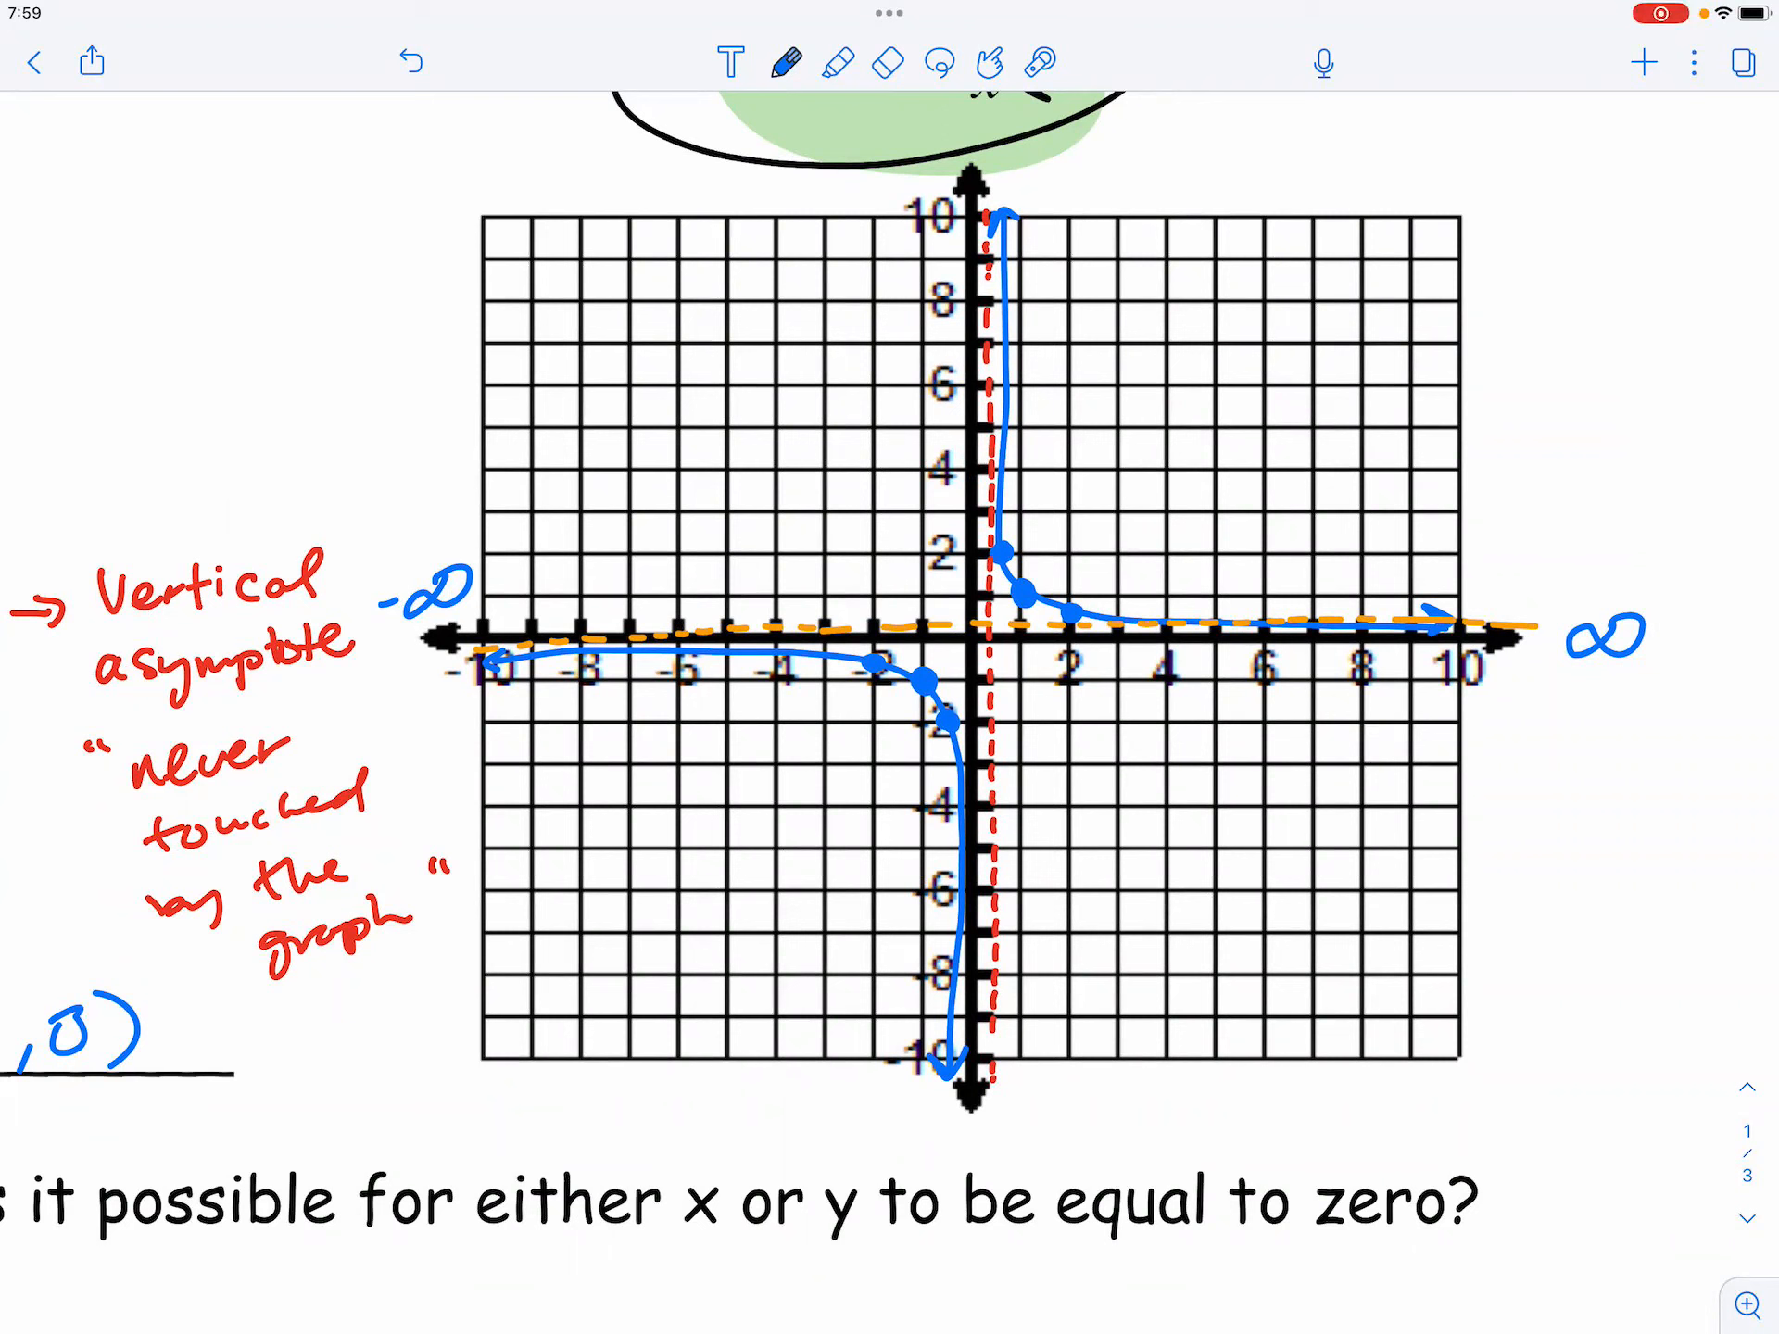
# Highlight the f(x)=1/x parent graph, then return to blue pen ink
pyautogui.click(833, 58)
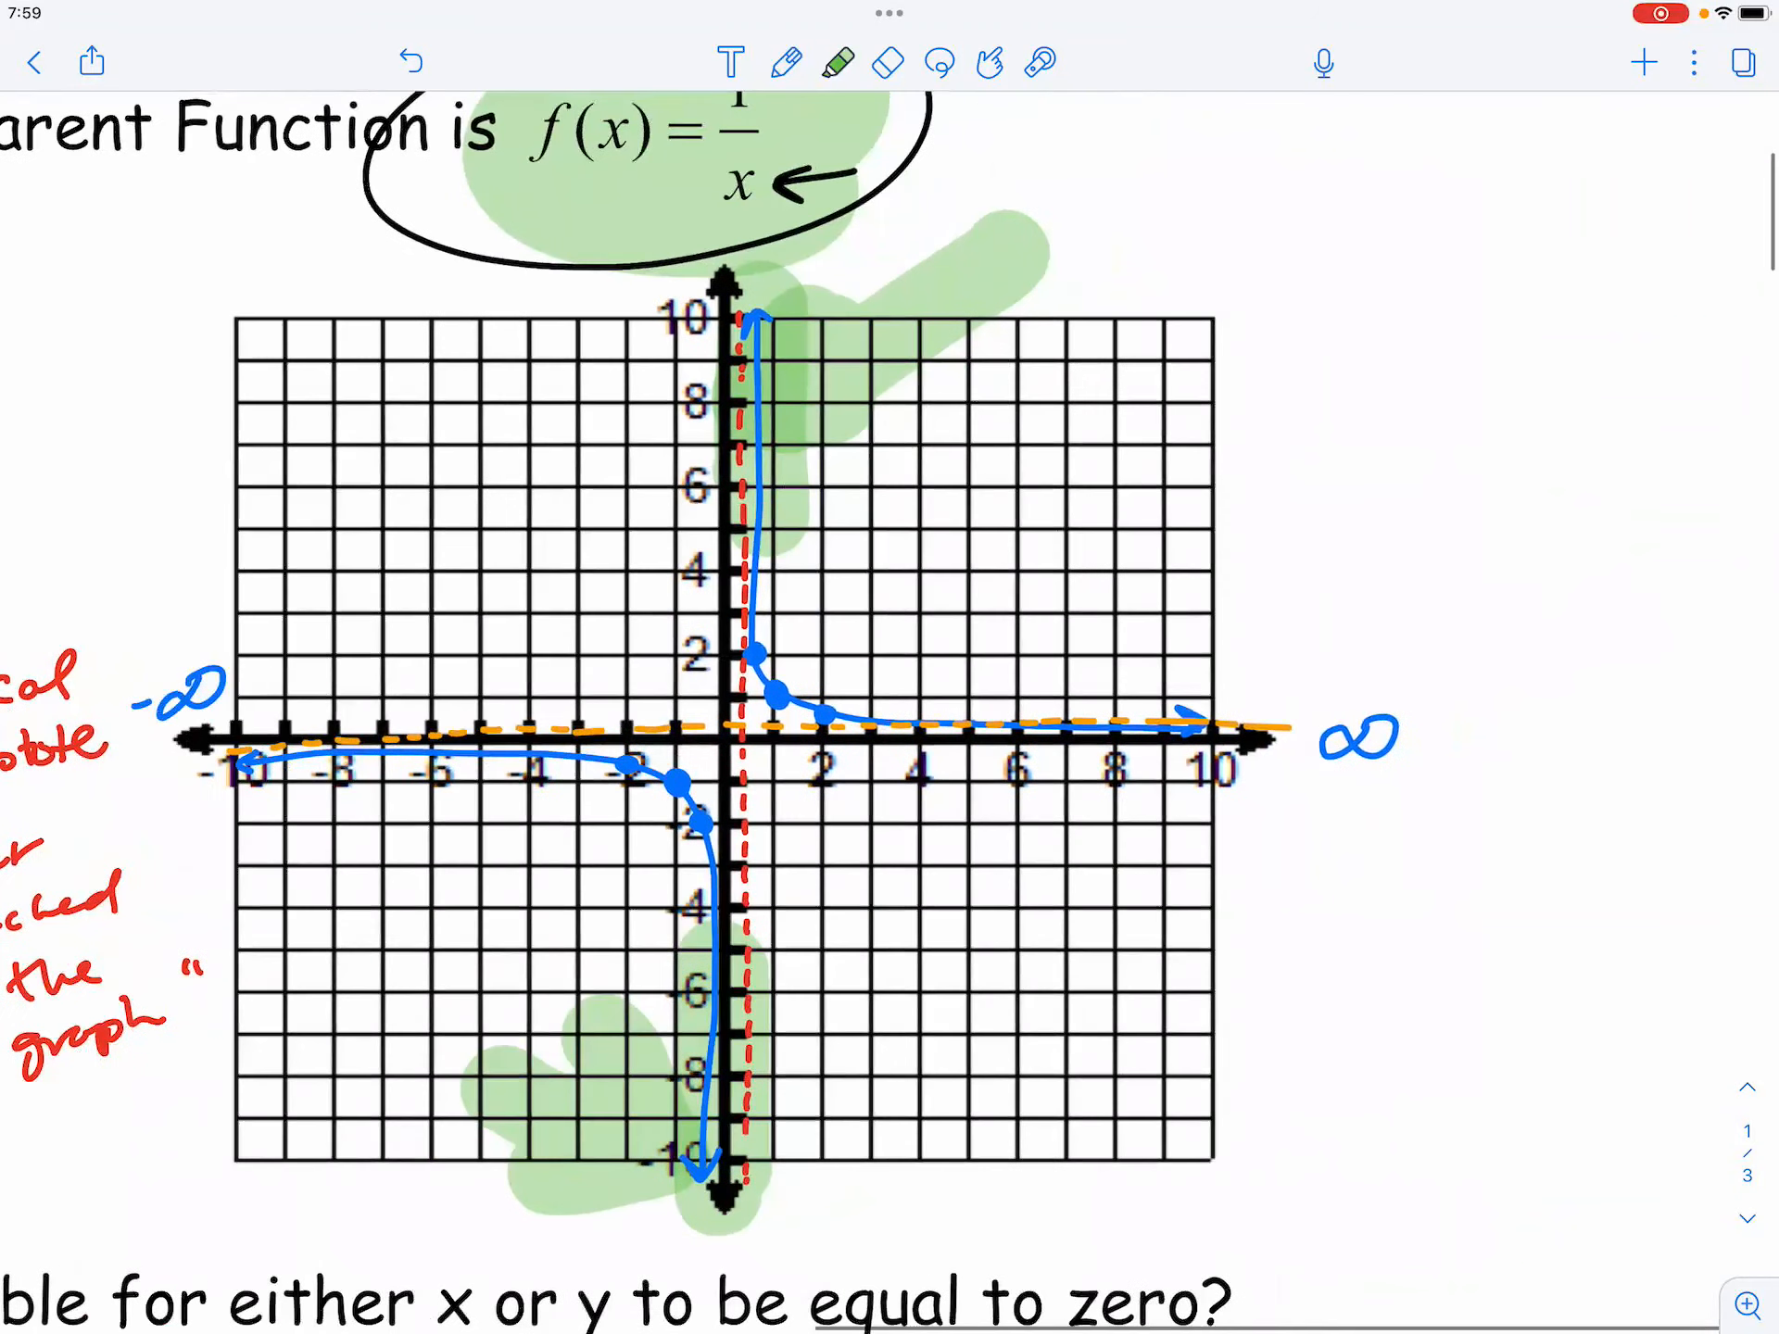
pyautogui.click(782, 61)
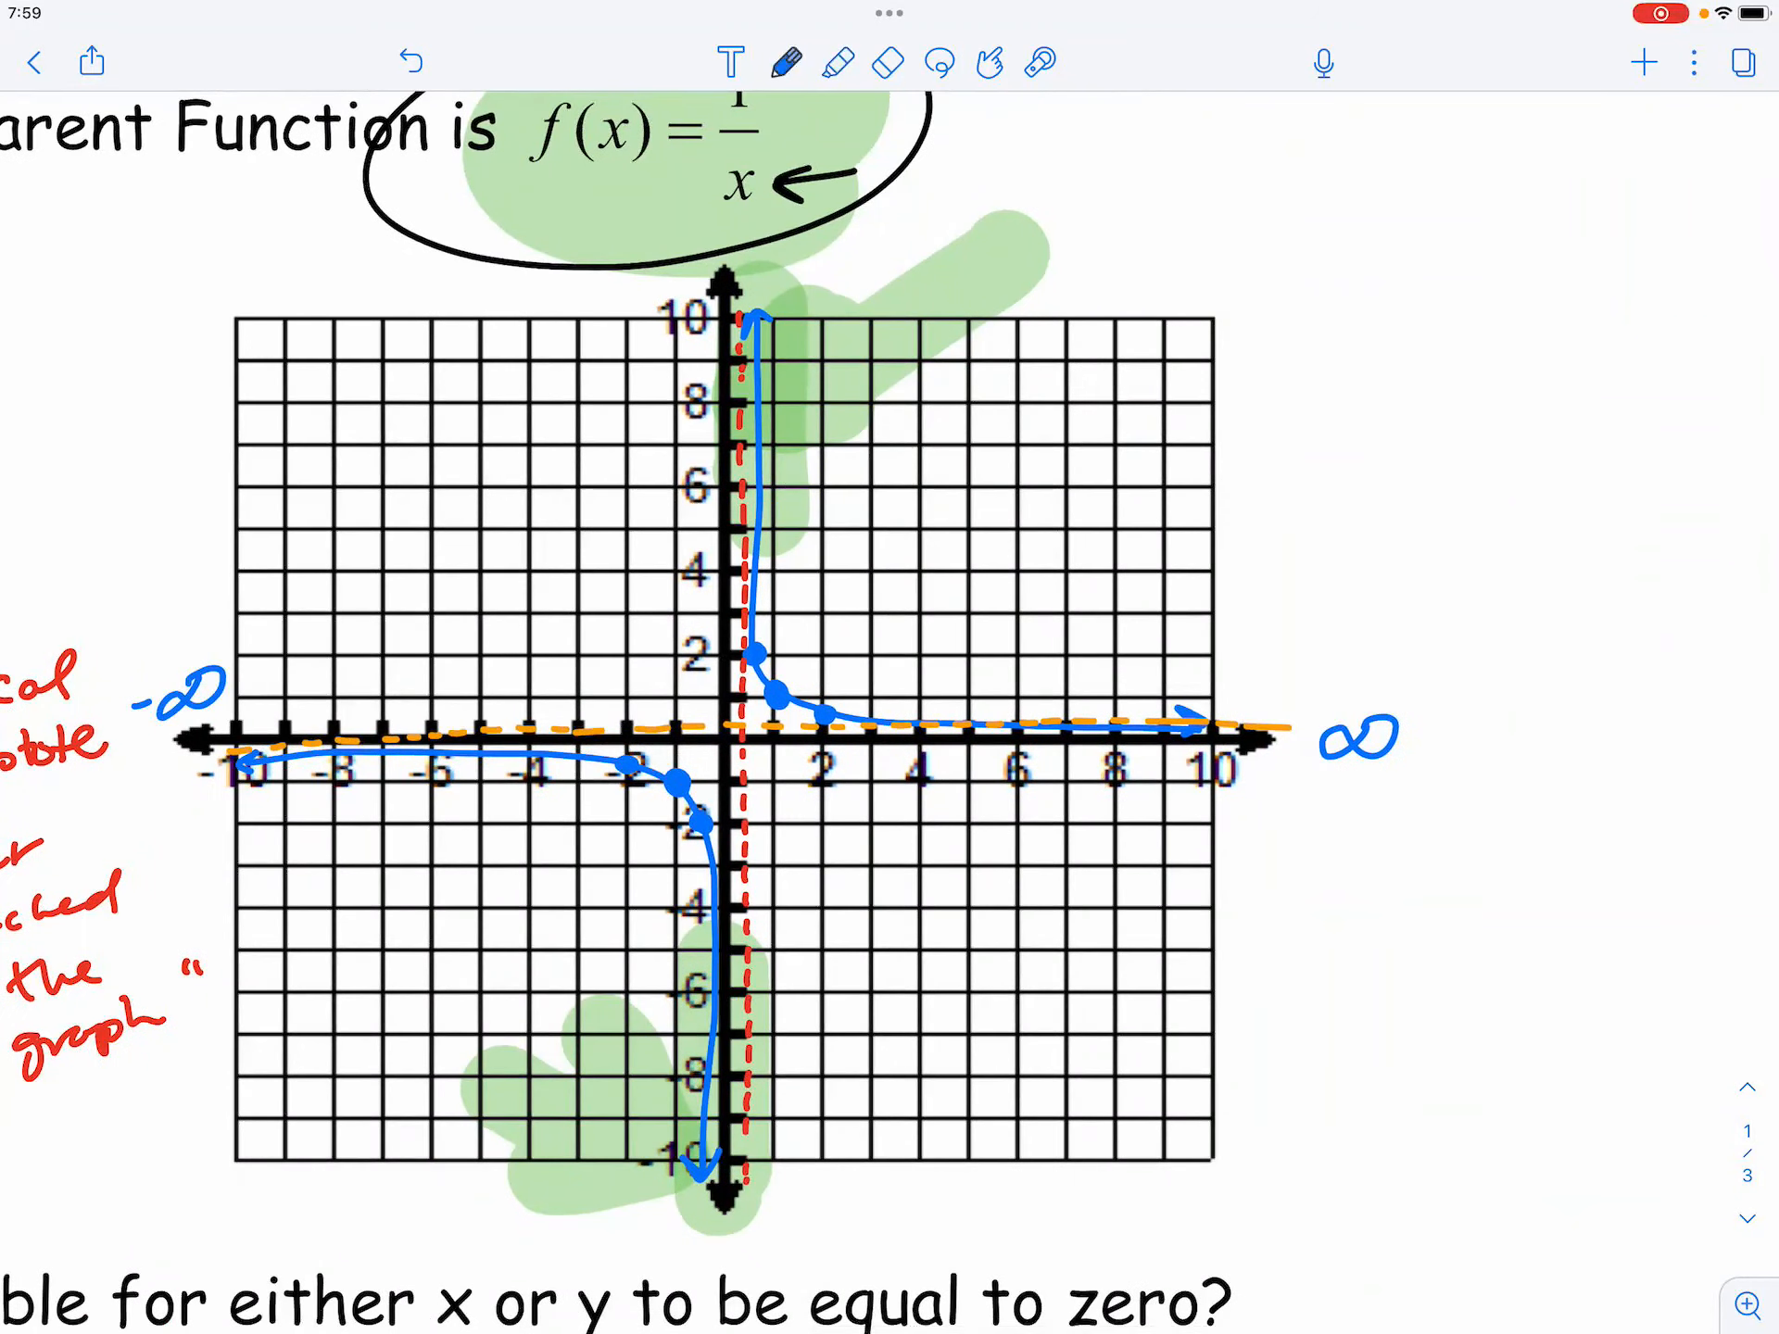
pyautogui.scroll(-3)
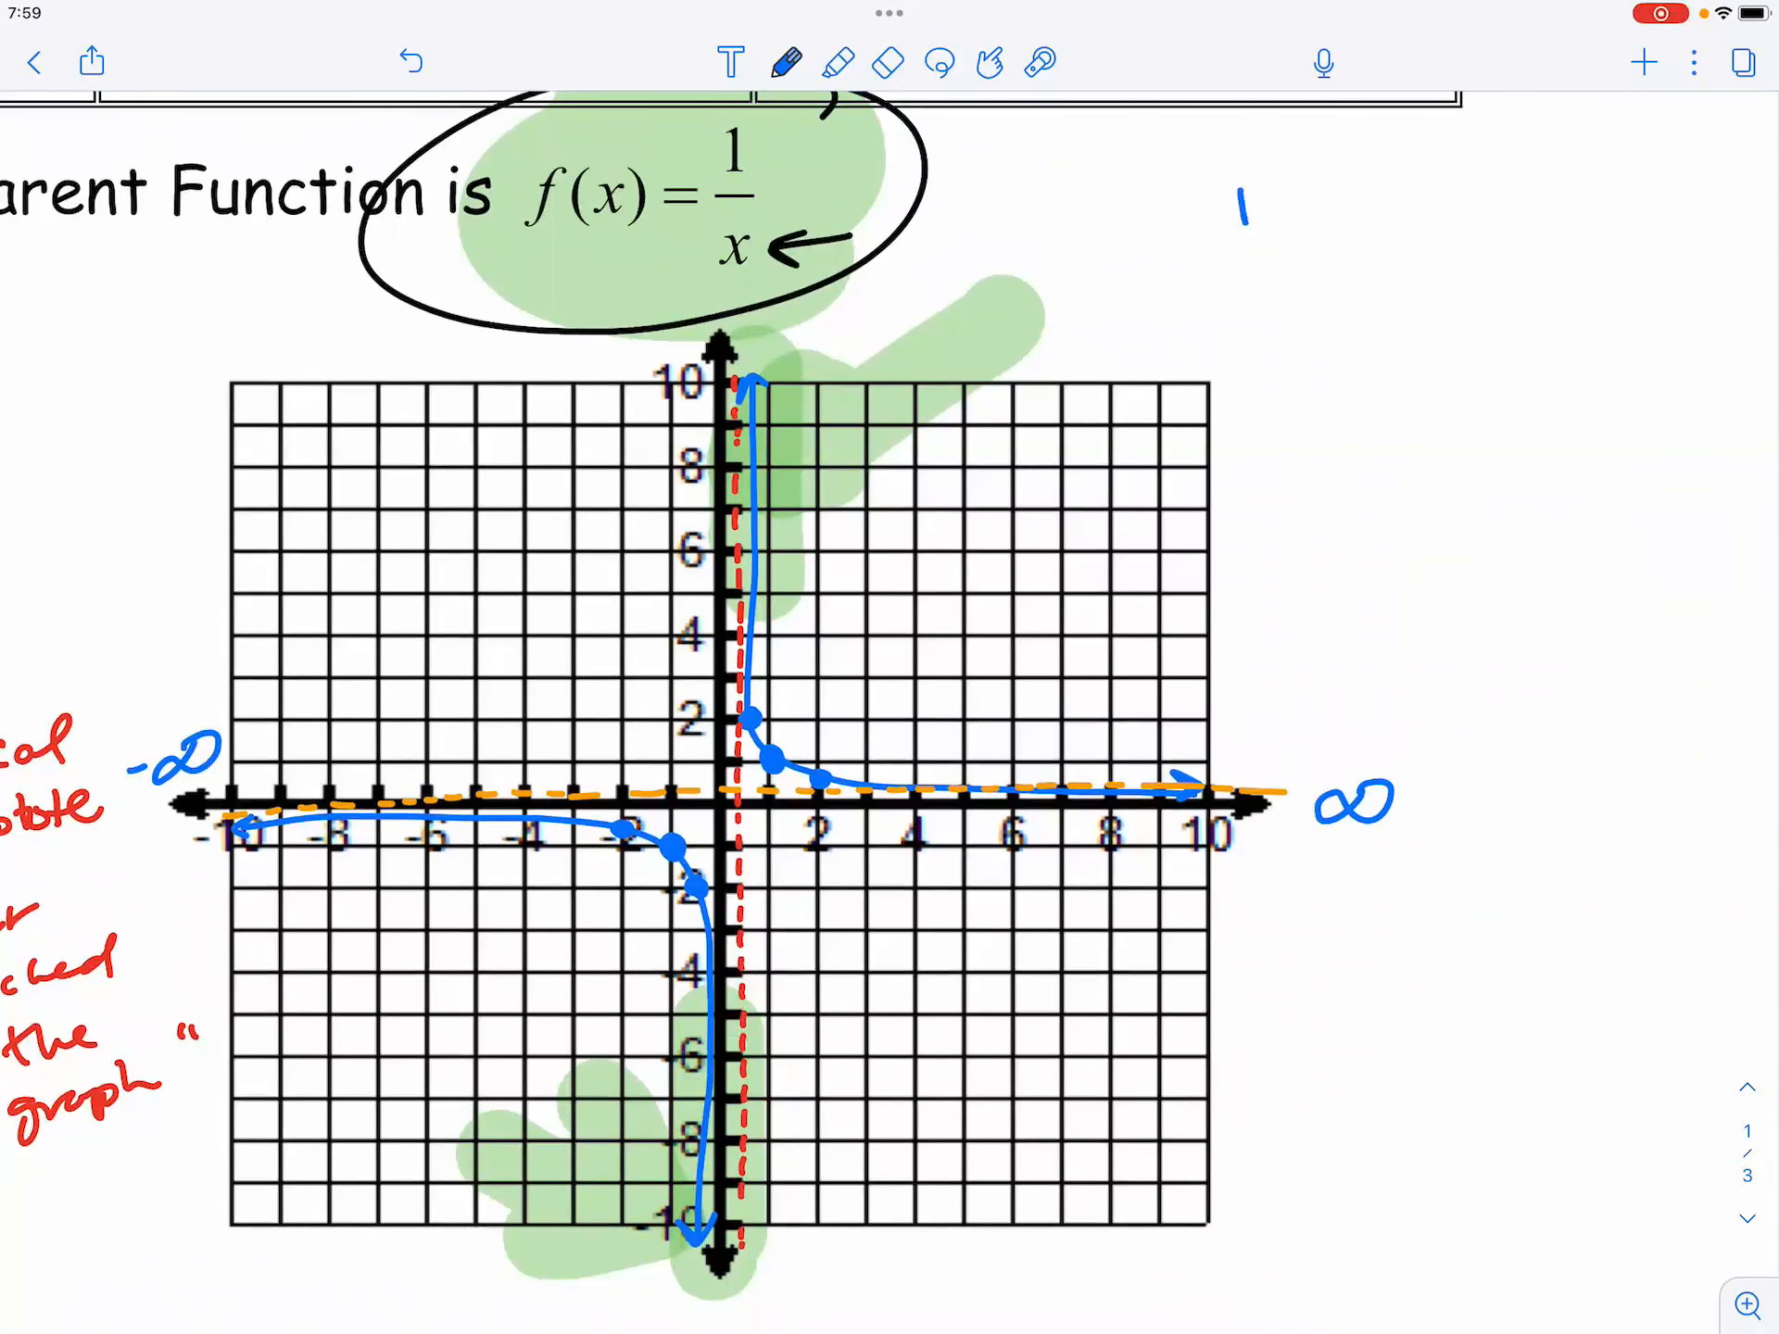
# Write the note '1/tiny # =' to the right of the f(x)=1/x graph
pyautogui.moveTo(1223, 239); pyautogui.dragTo(1303, 239)
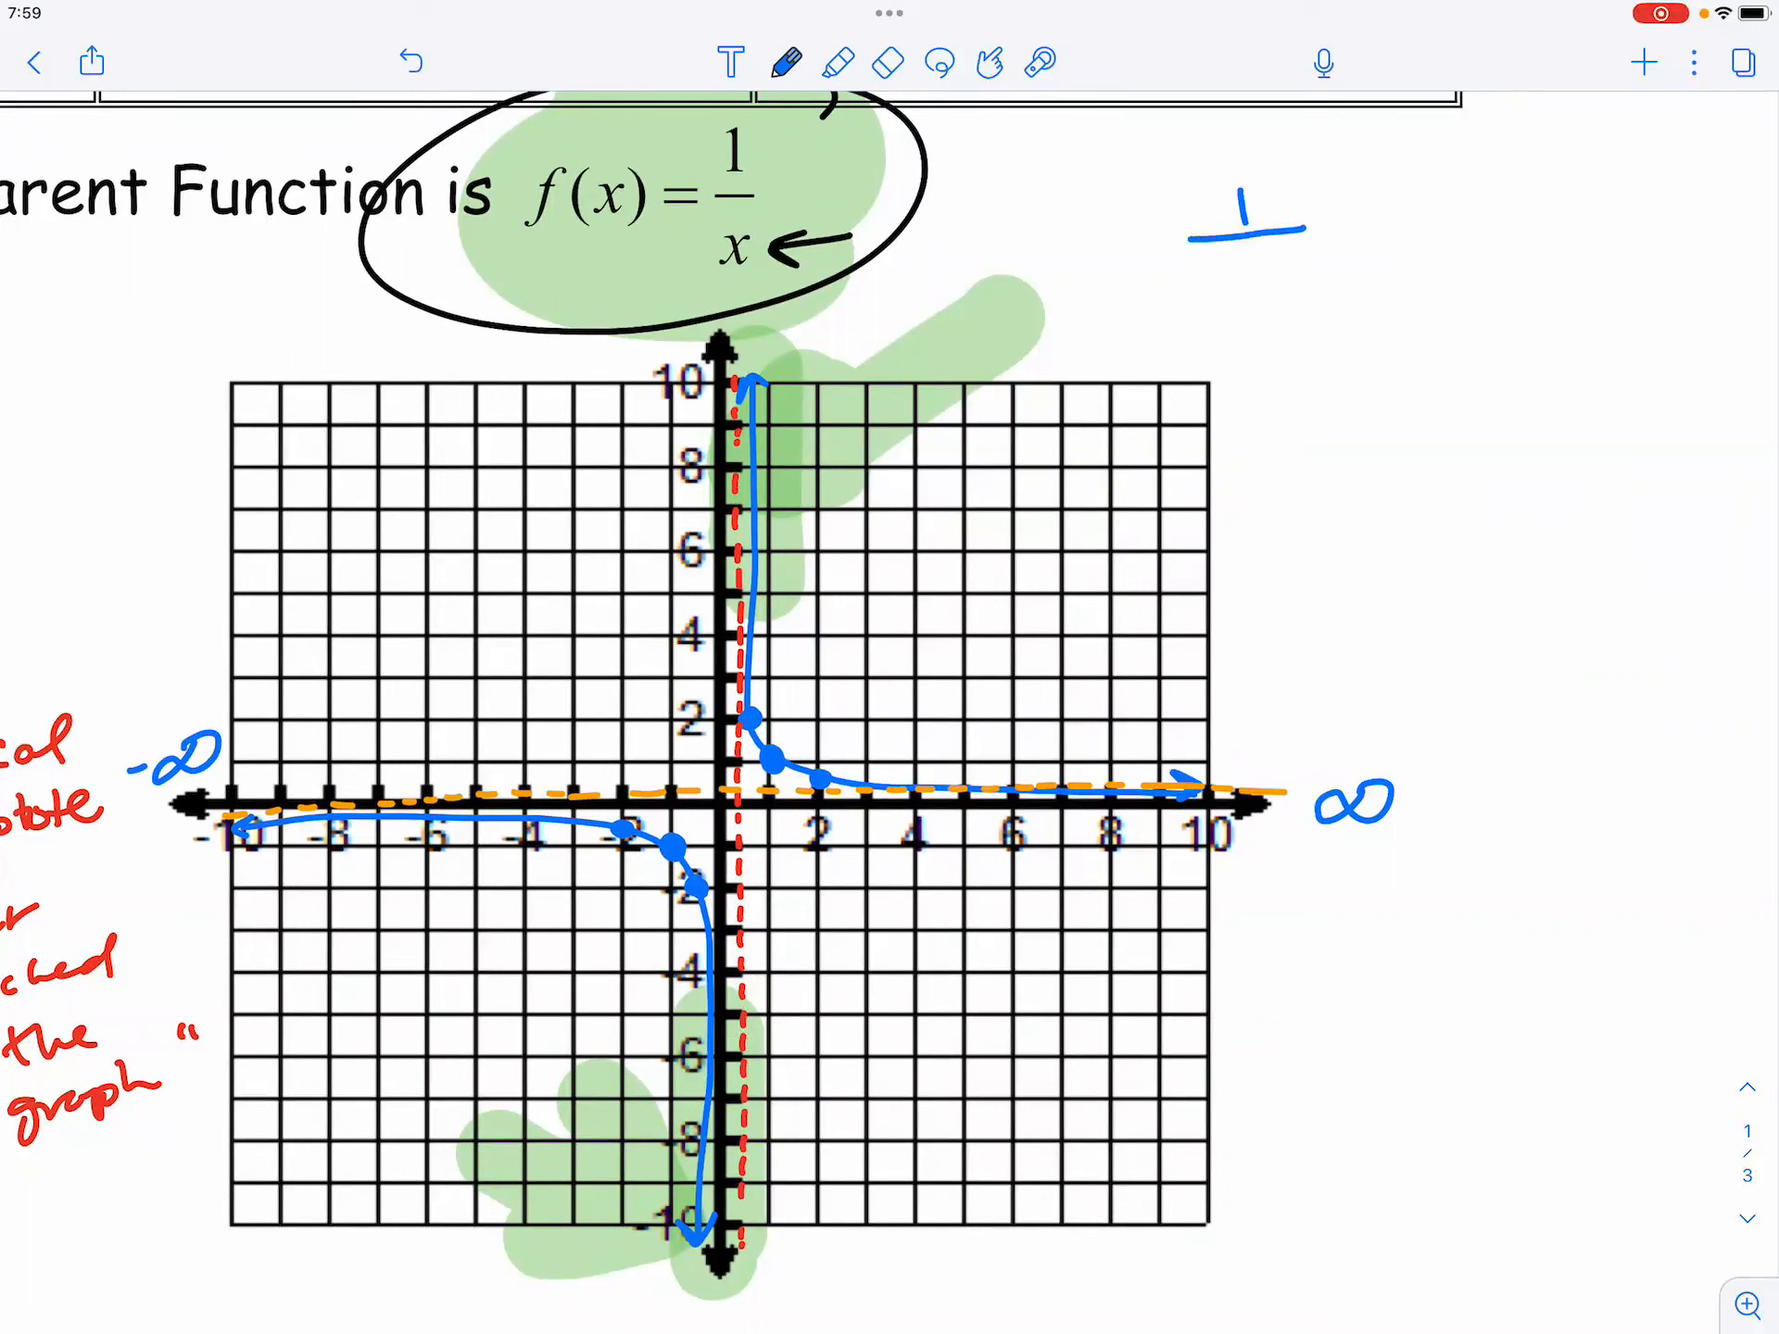
pyautogui.write('tiny')
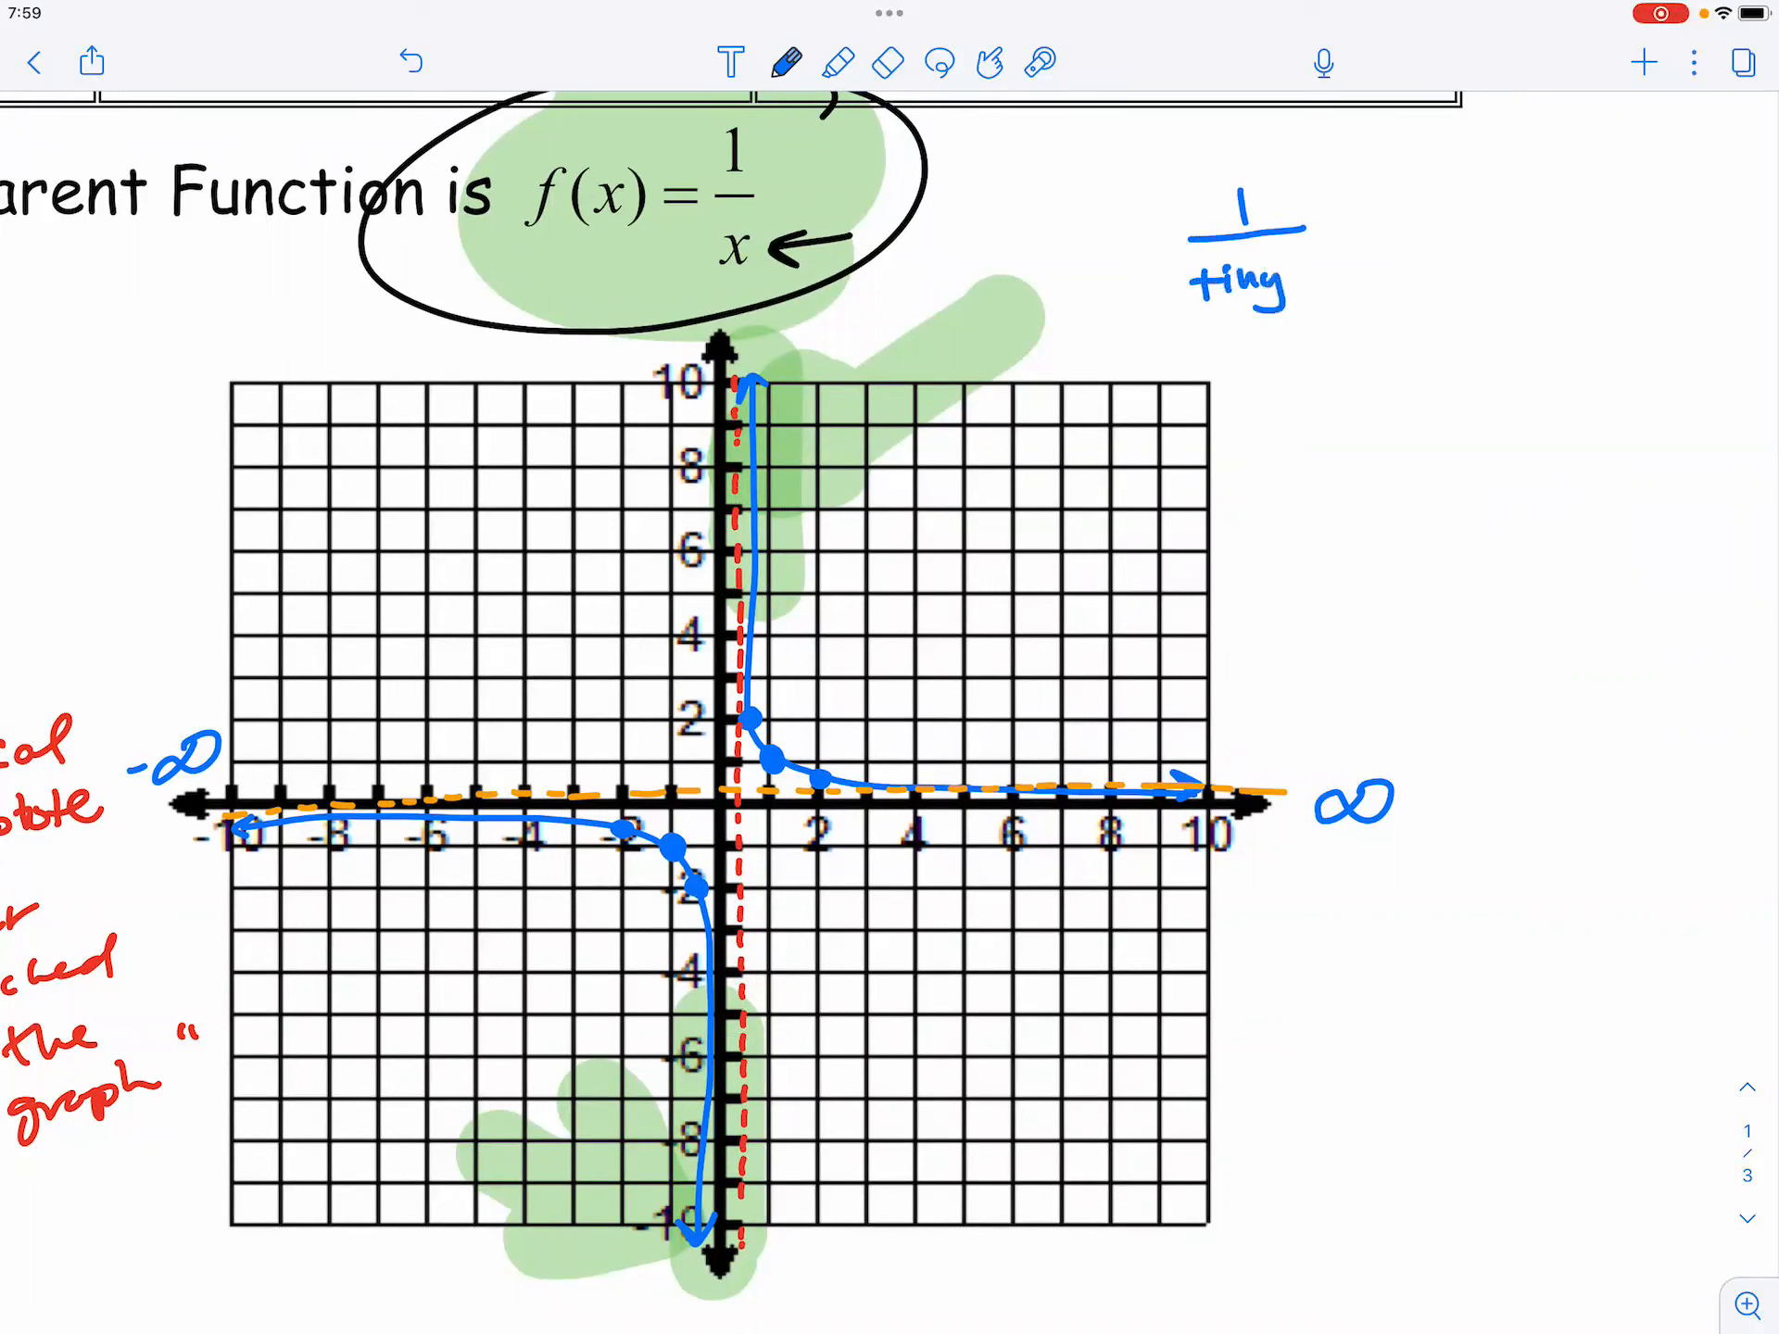
pyautogui.write('#')
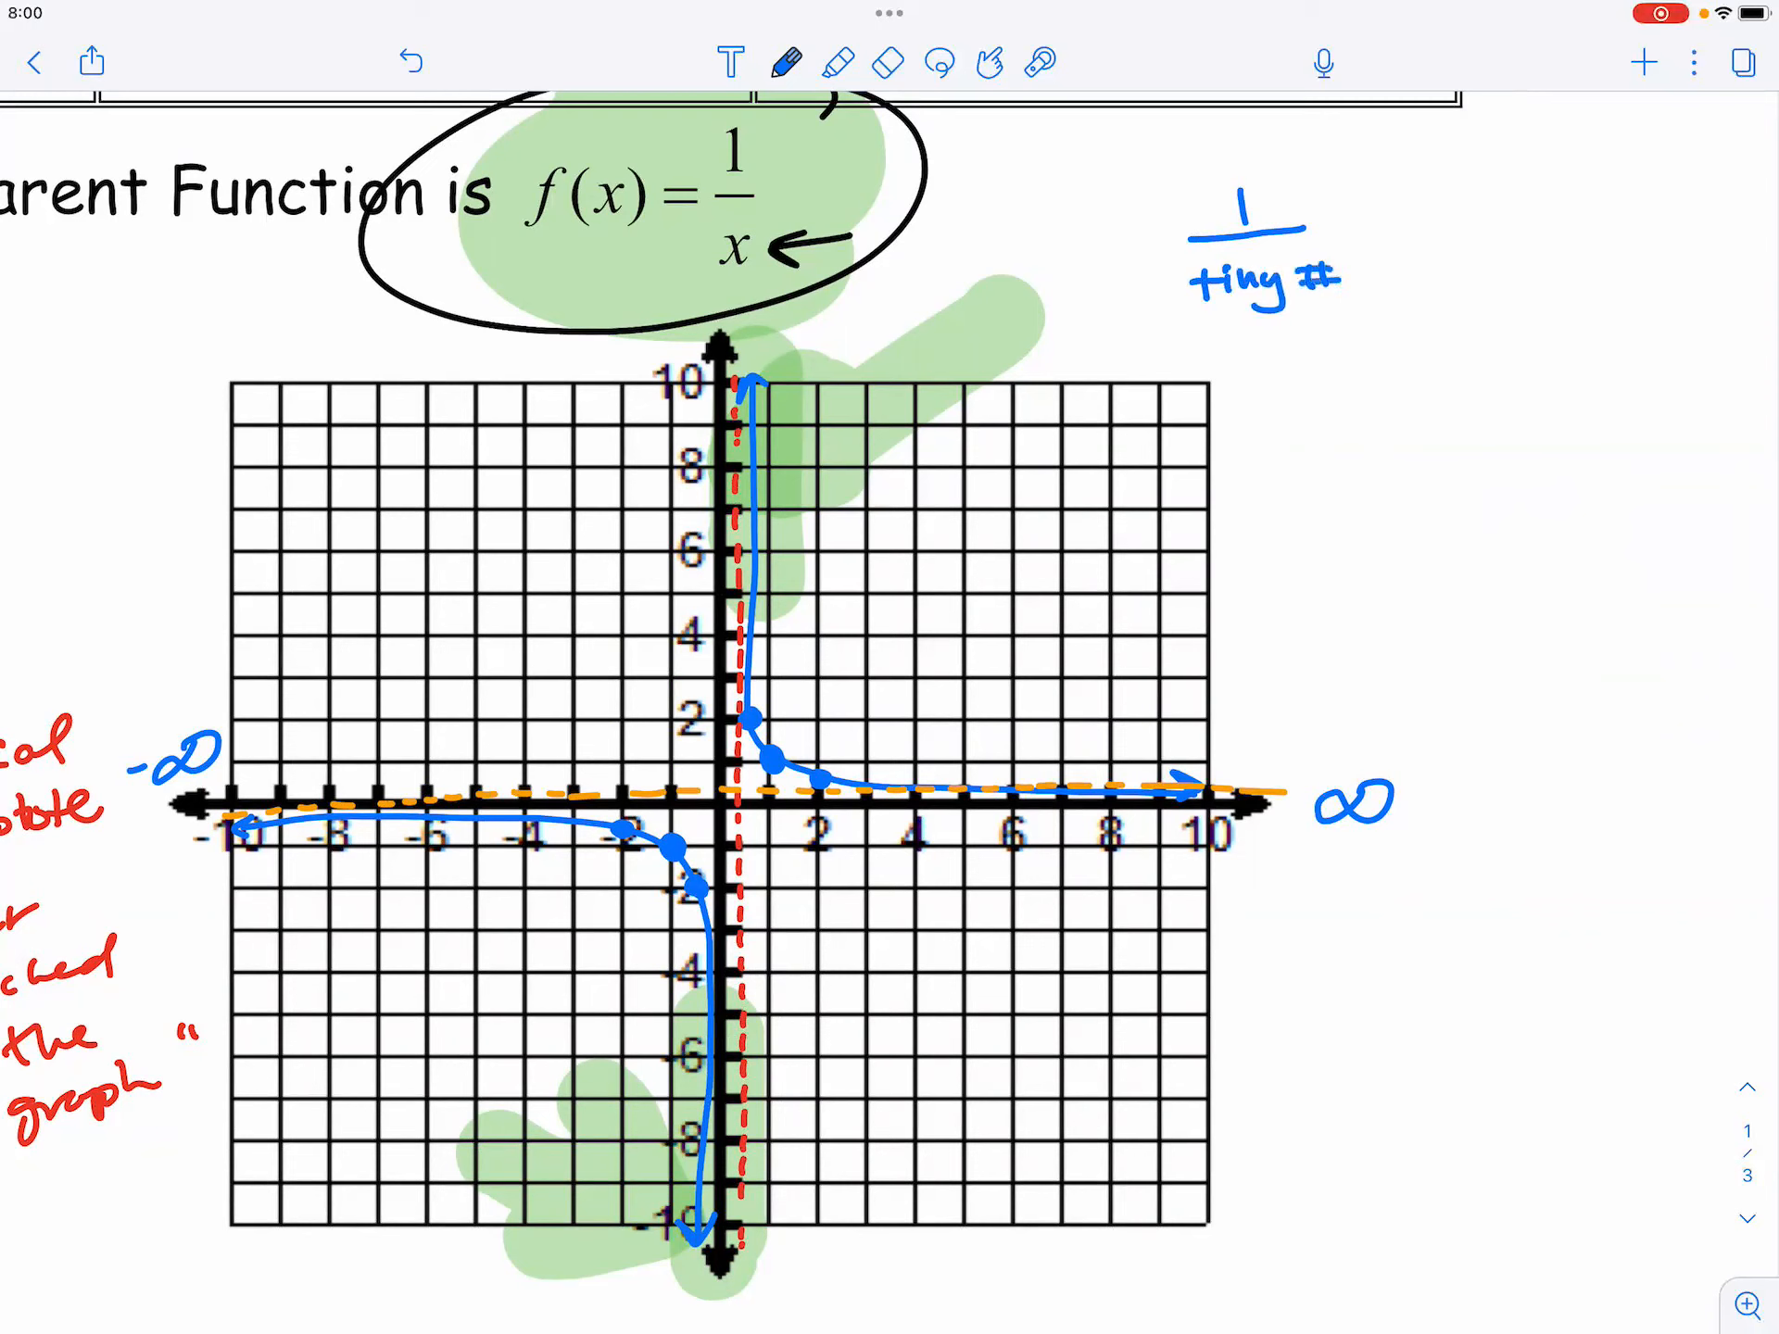
pyautogui.write('=')
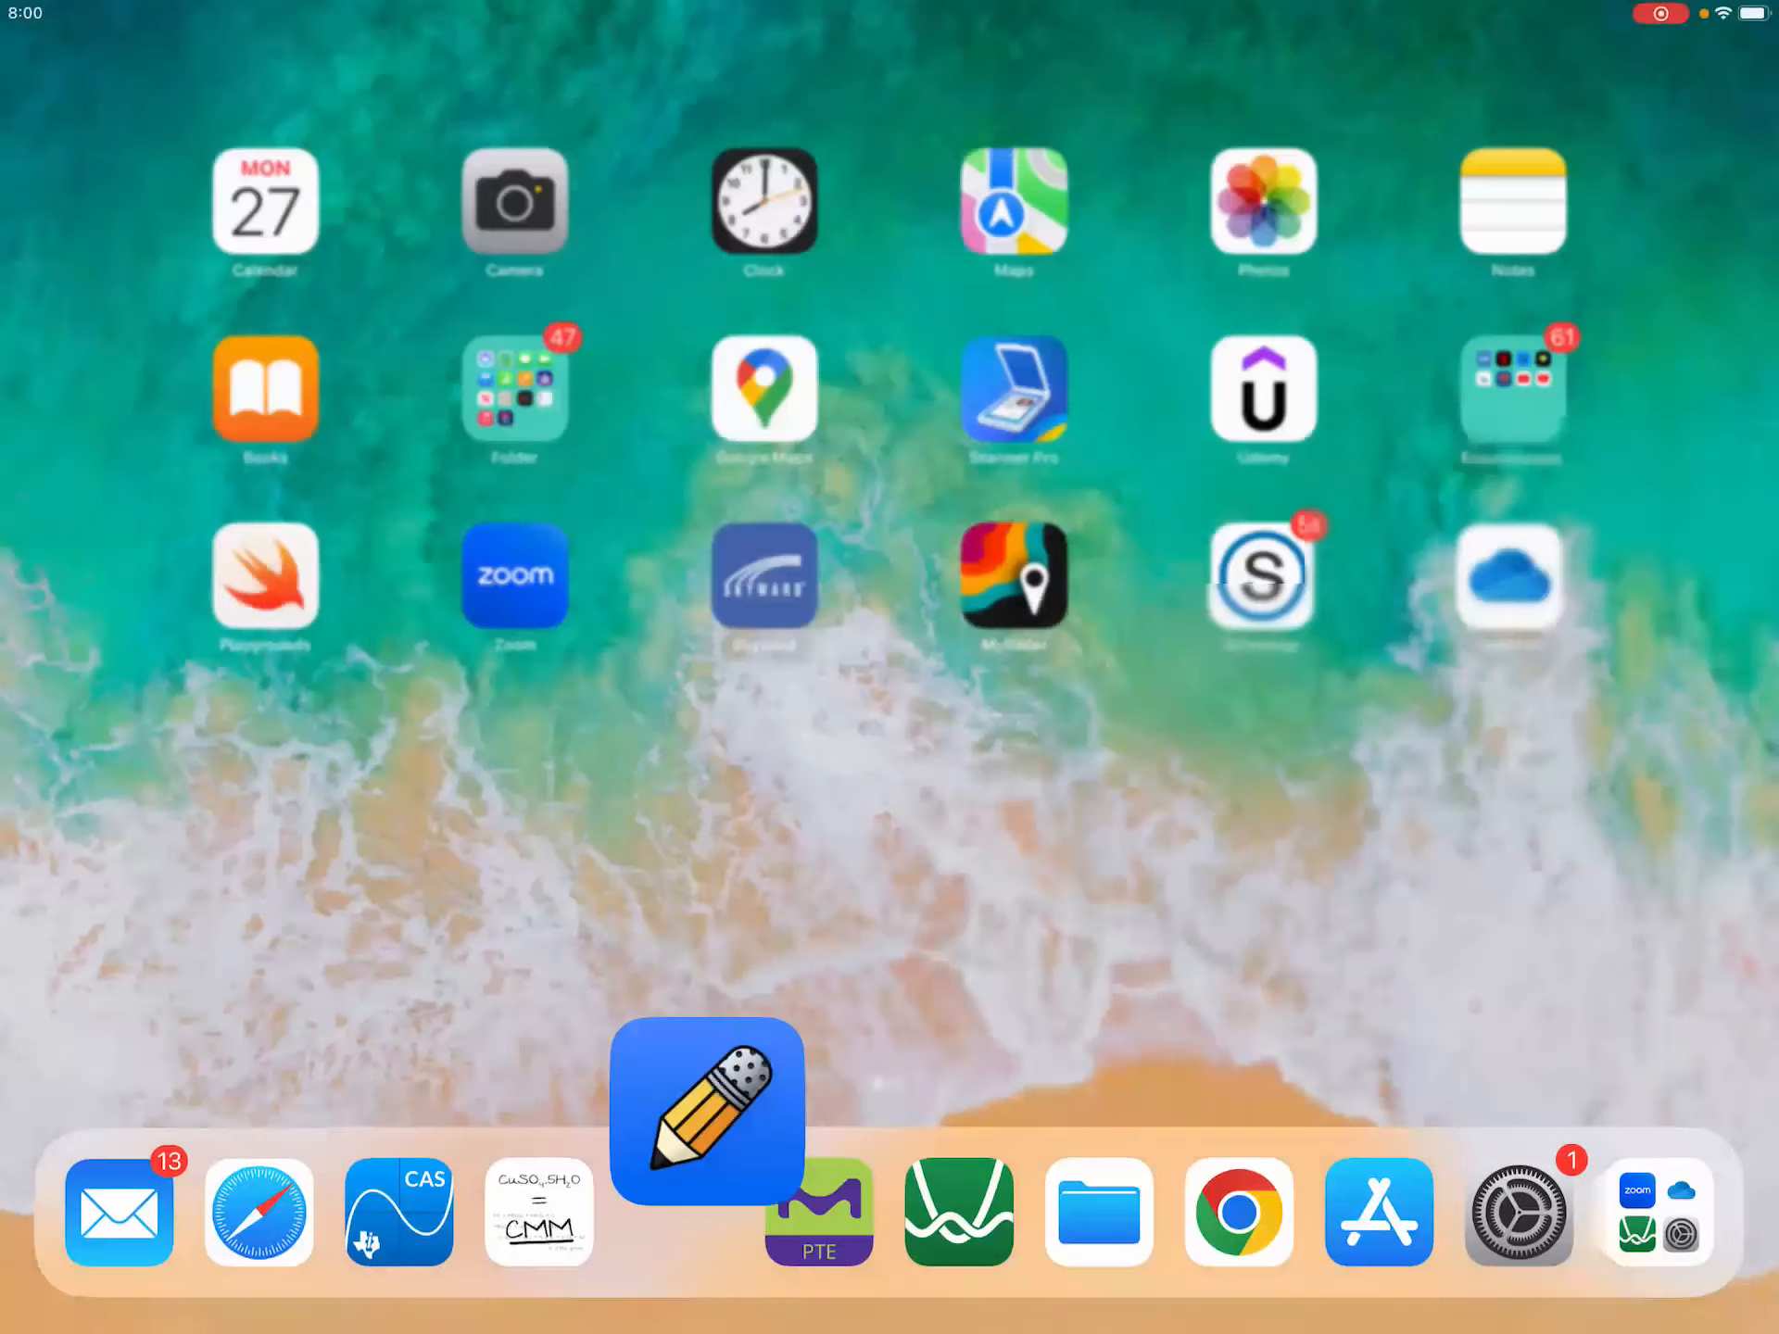
# In TI-Nspire CAS calculator page 1.2, evaluate 1 divided by 2
pyautogui.click(396, 1213)
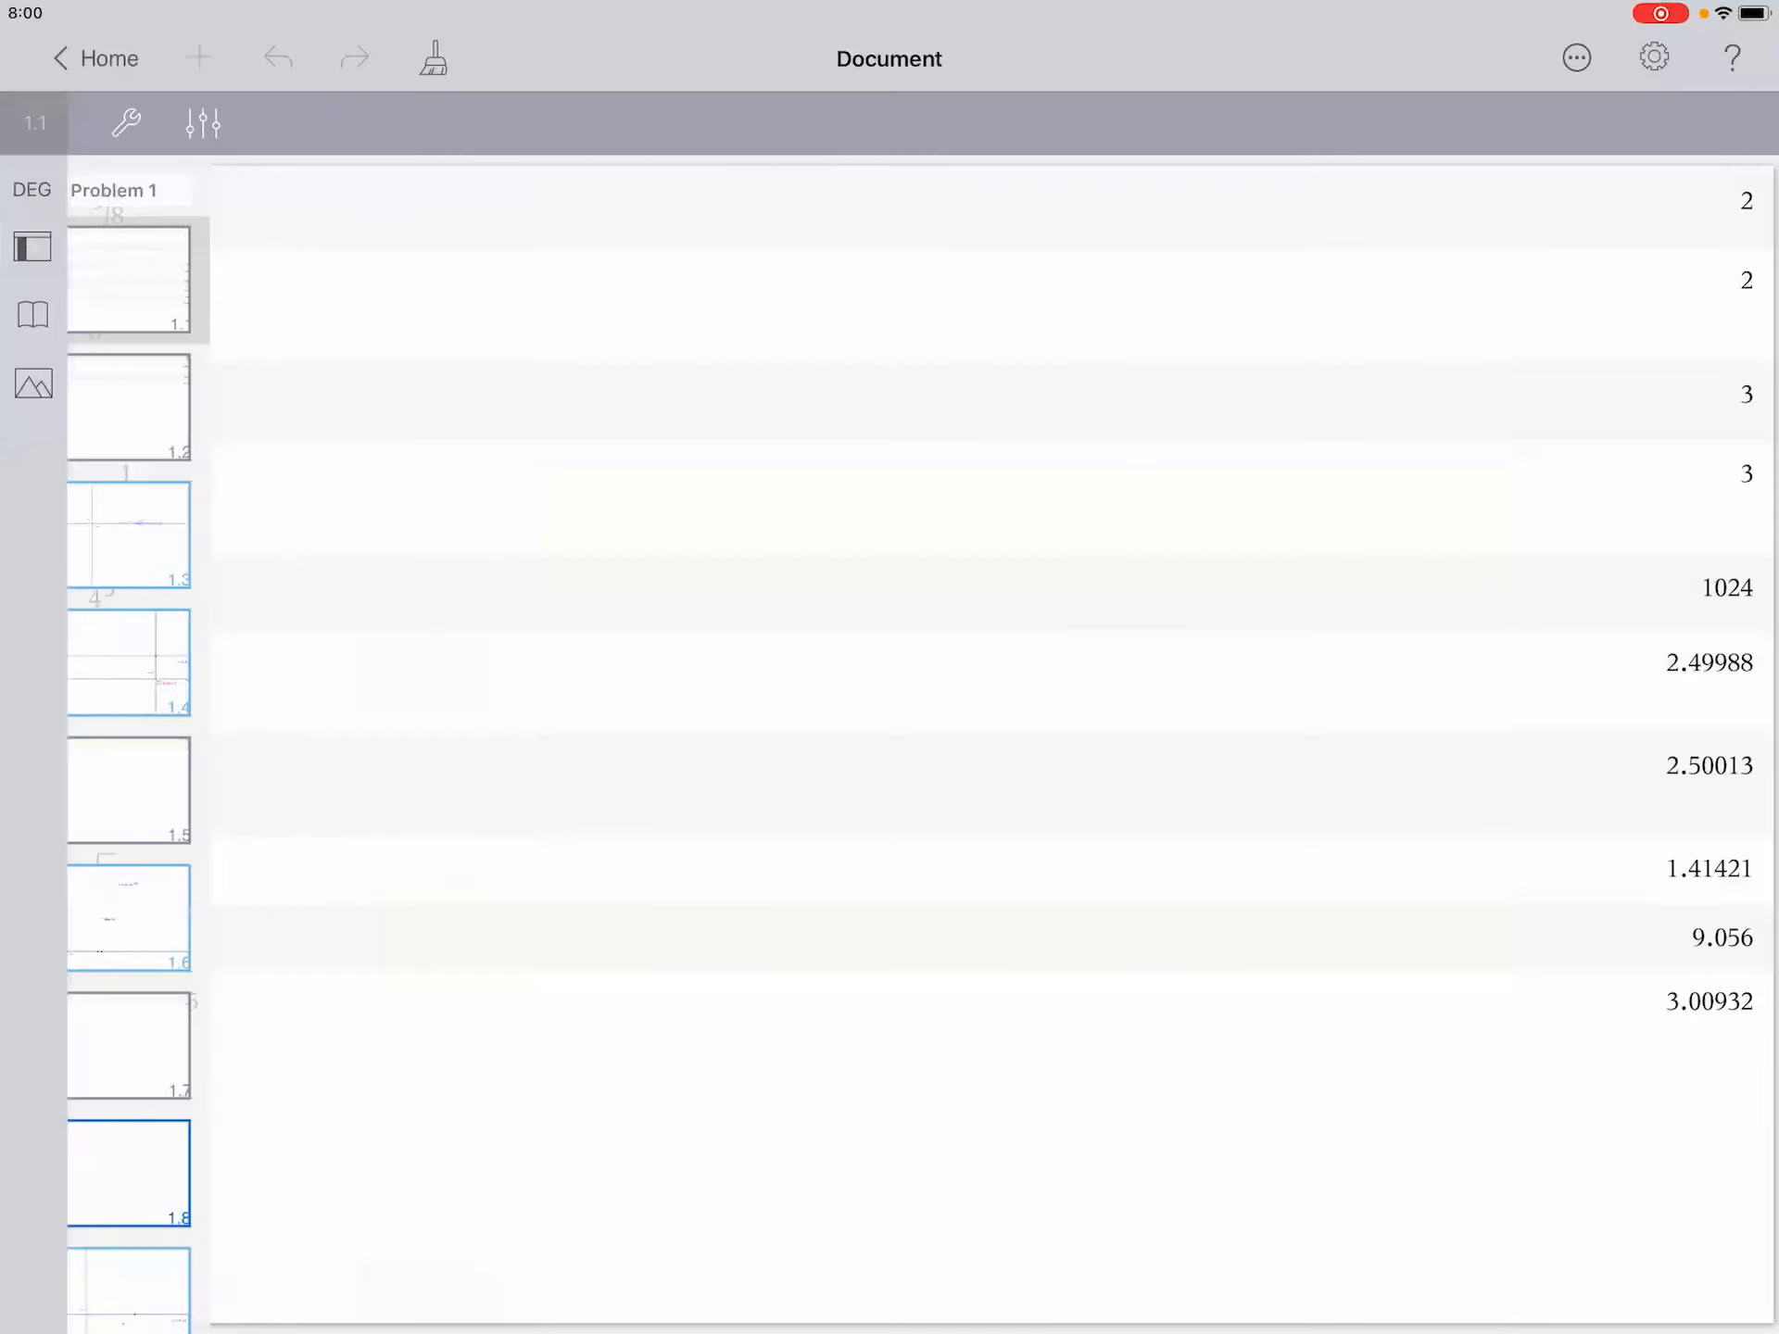
pyautogui.click(130, 406)
pyautogui.write('1/')
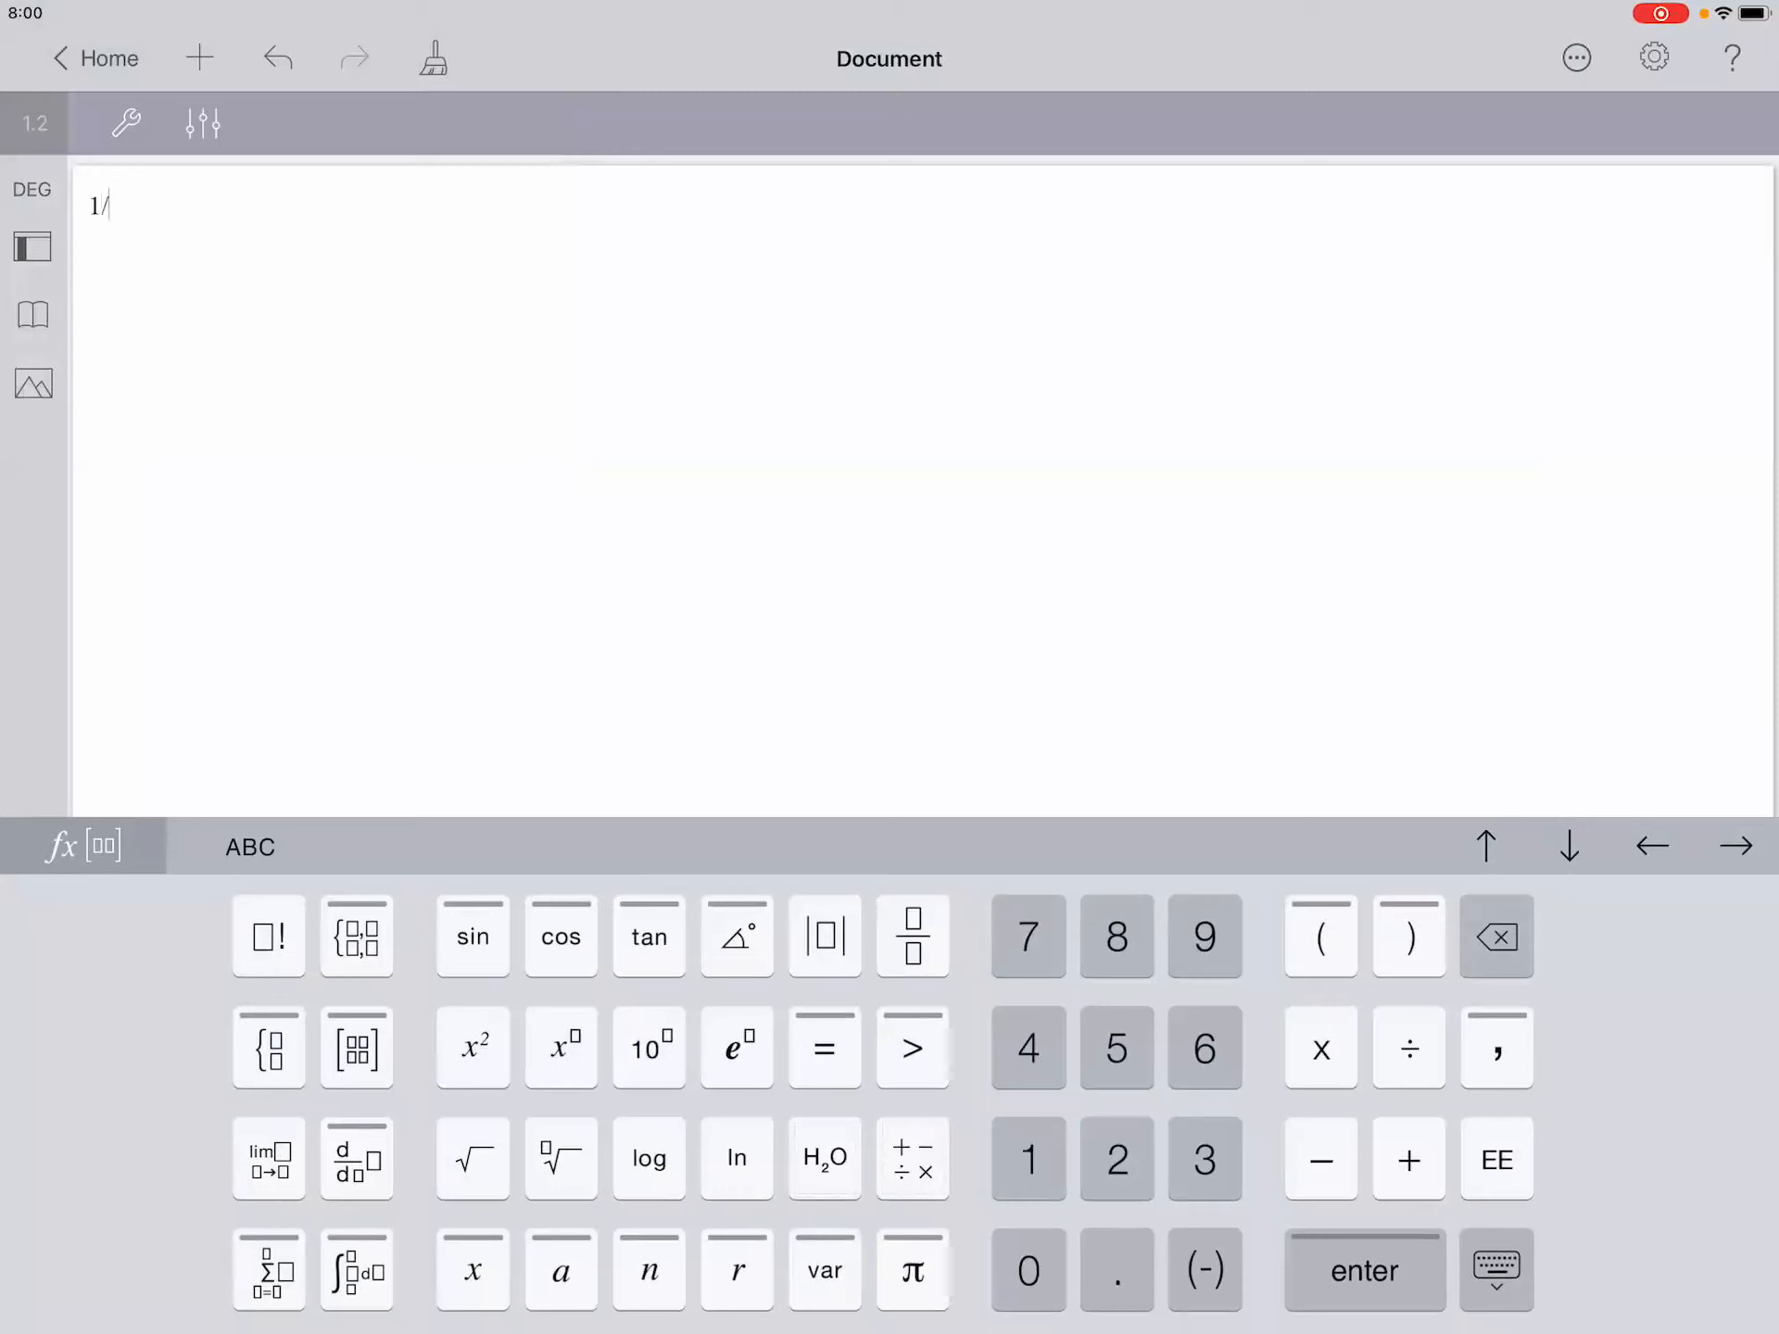
pyautogui.click(1115, 1160)
pyautogui.write('1/')
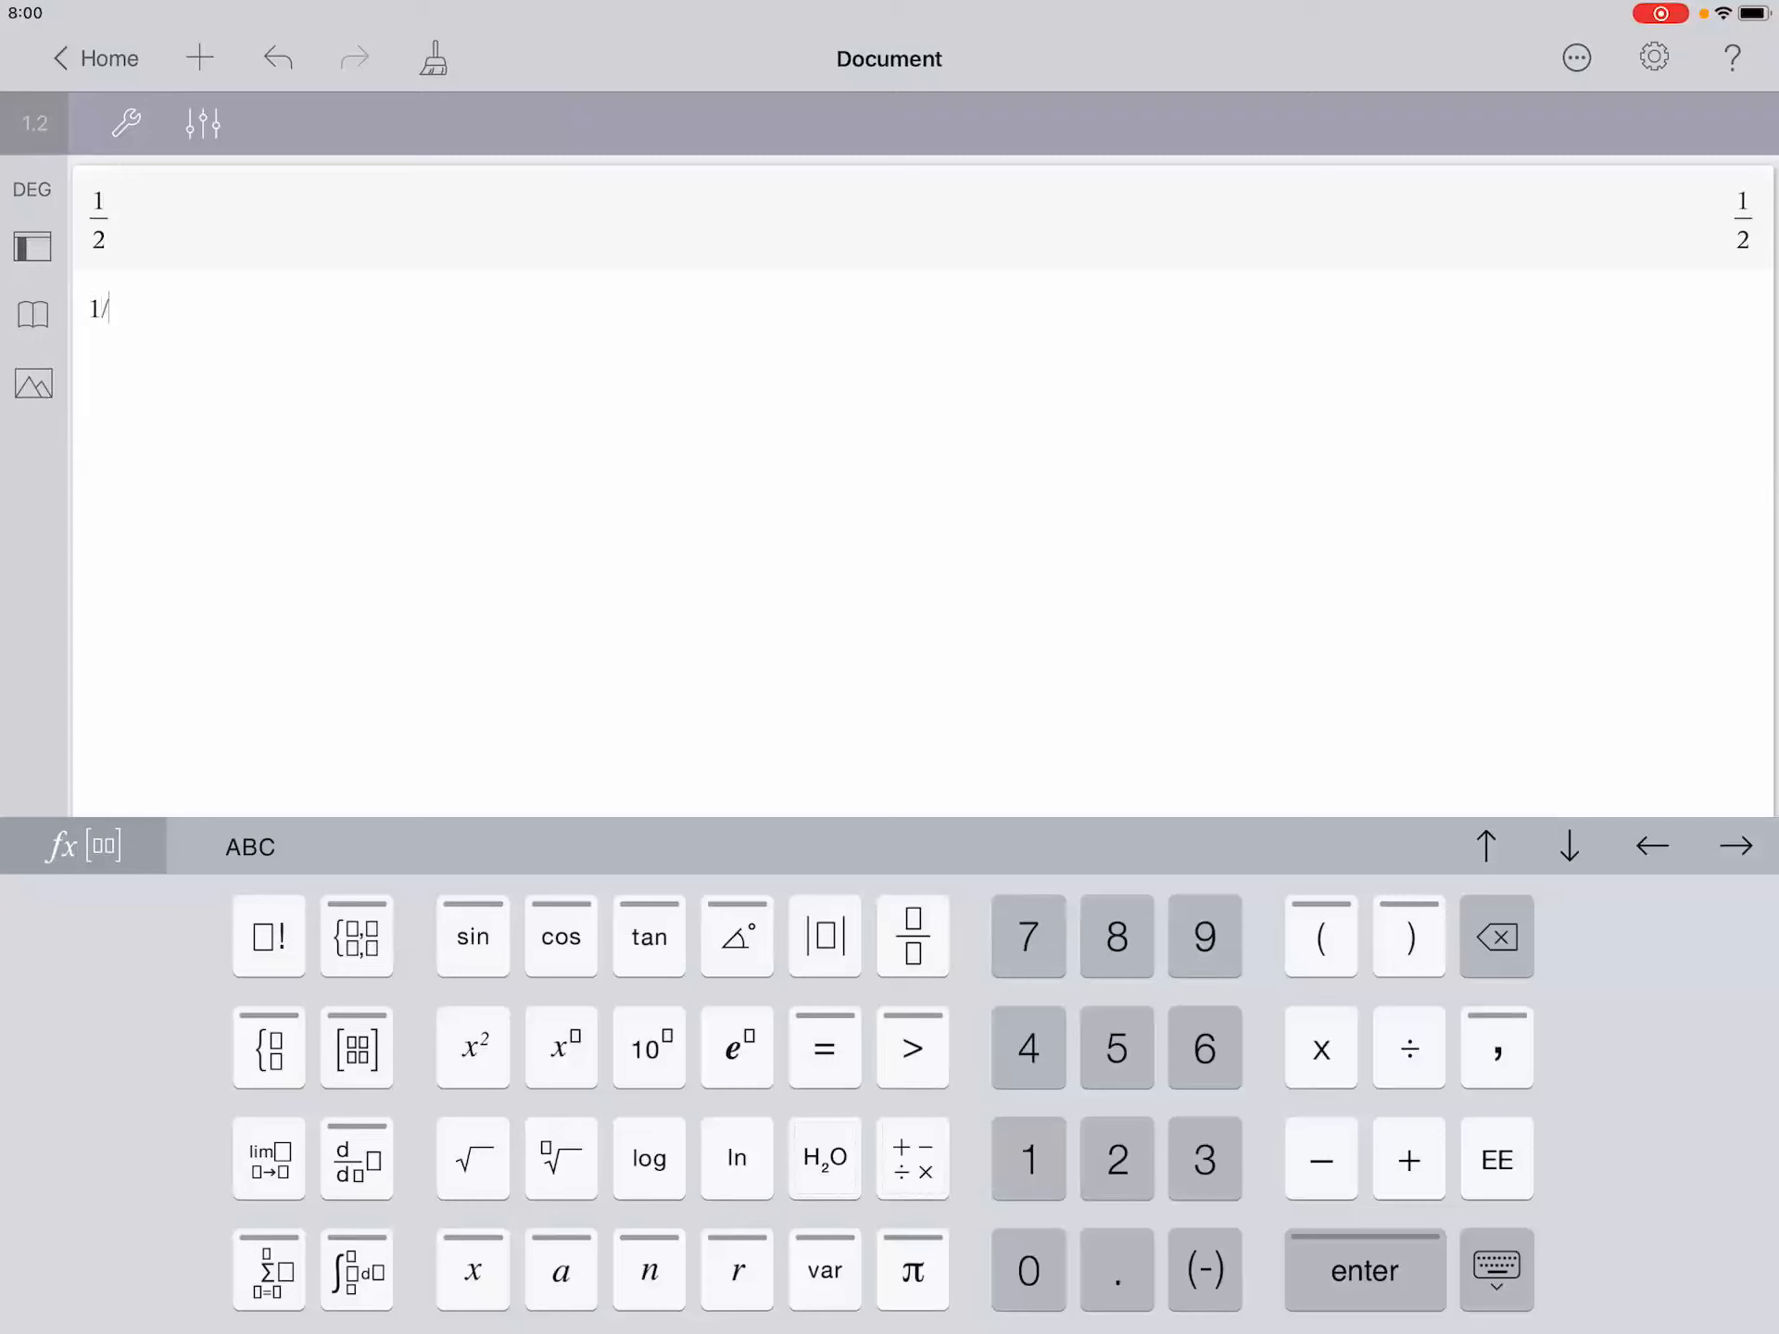
# Evaluate 1/1, 1/0.5, 1/0.05 and 1/0.005, results climbing to 200
pyautogui.click(1028, 1160)
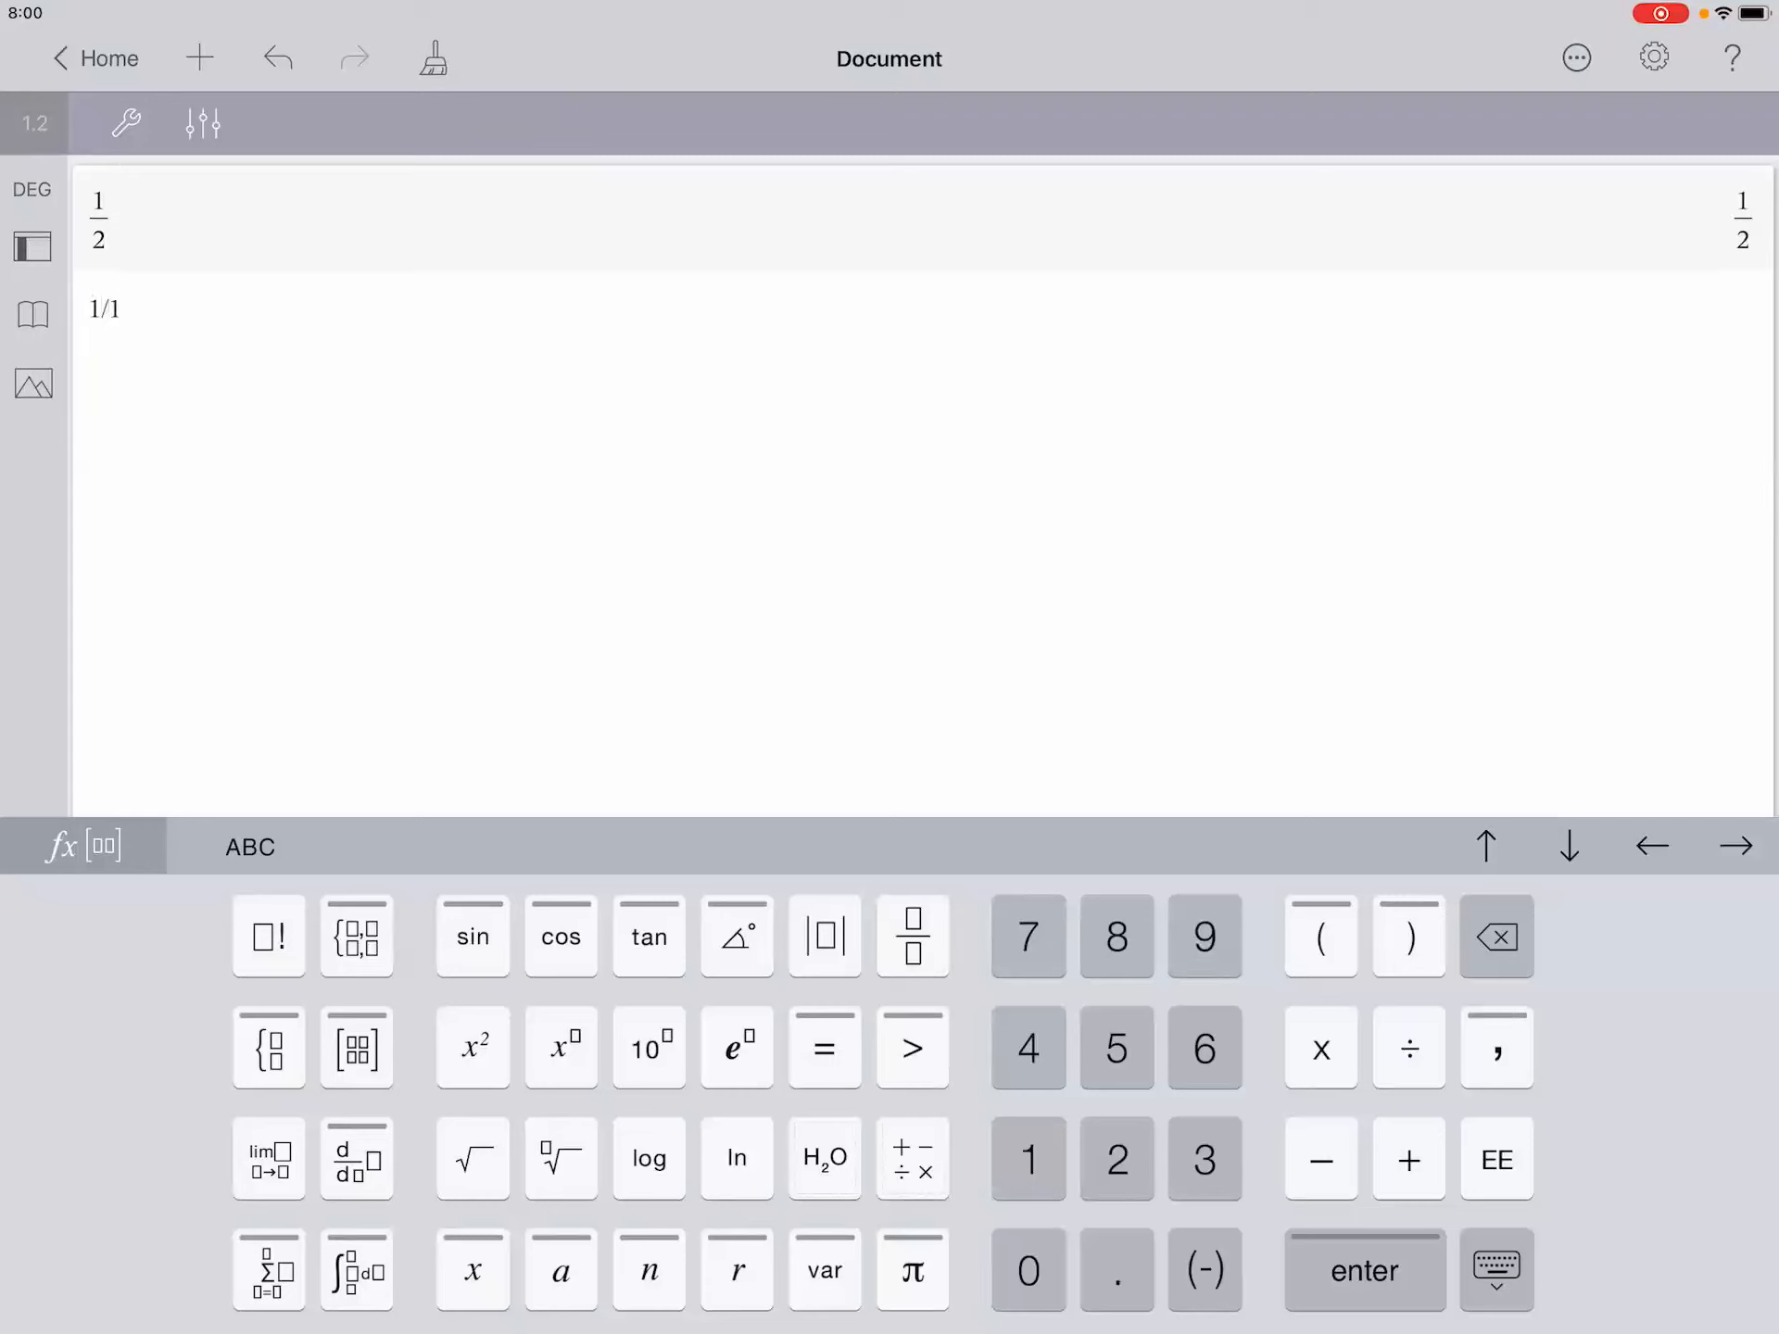
pyautogui.click(121, 307)
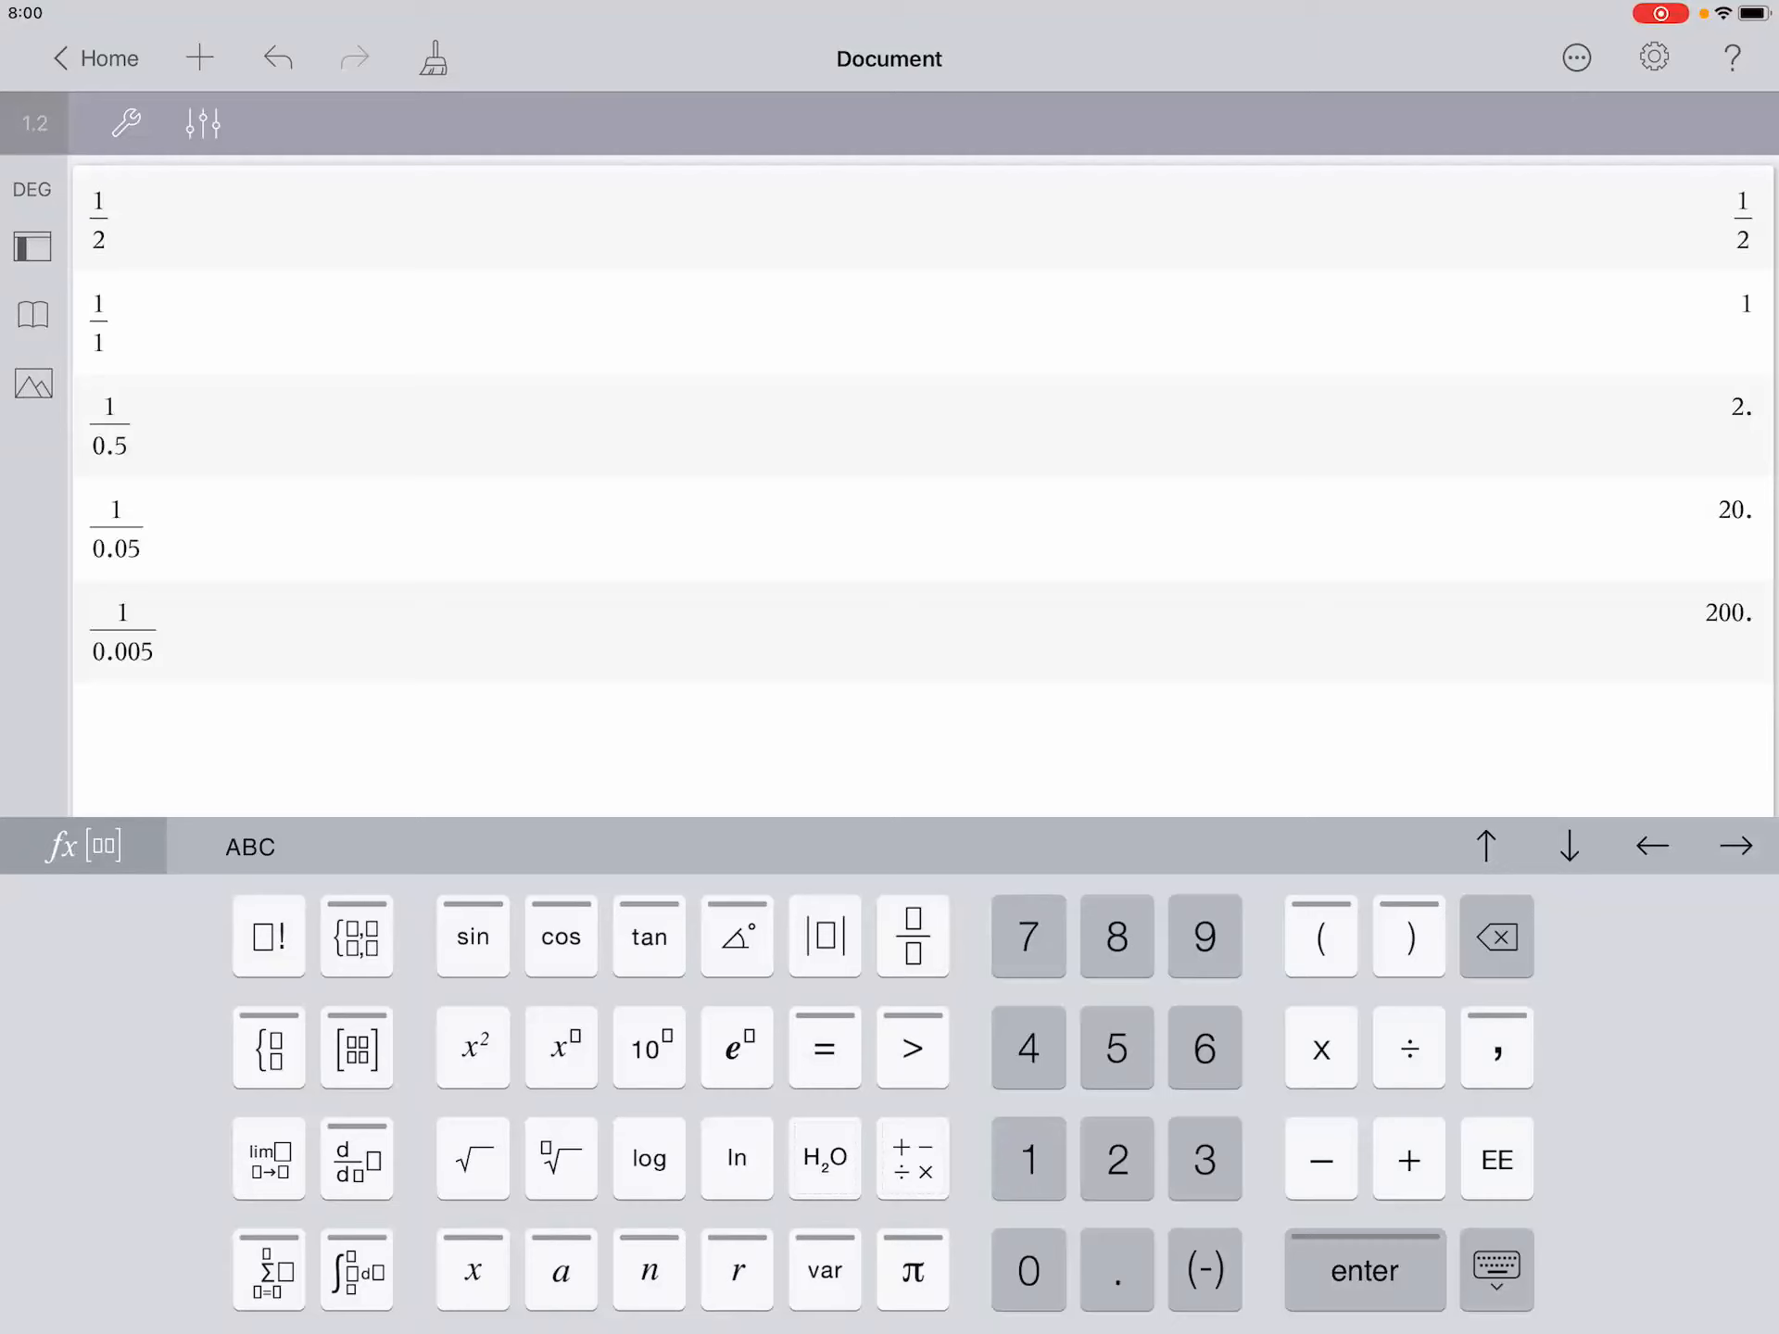
pyautogui.click(1034, 1269)
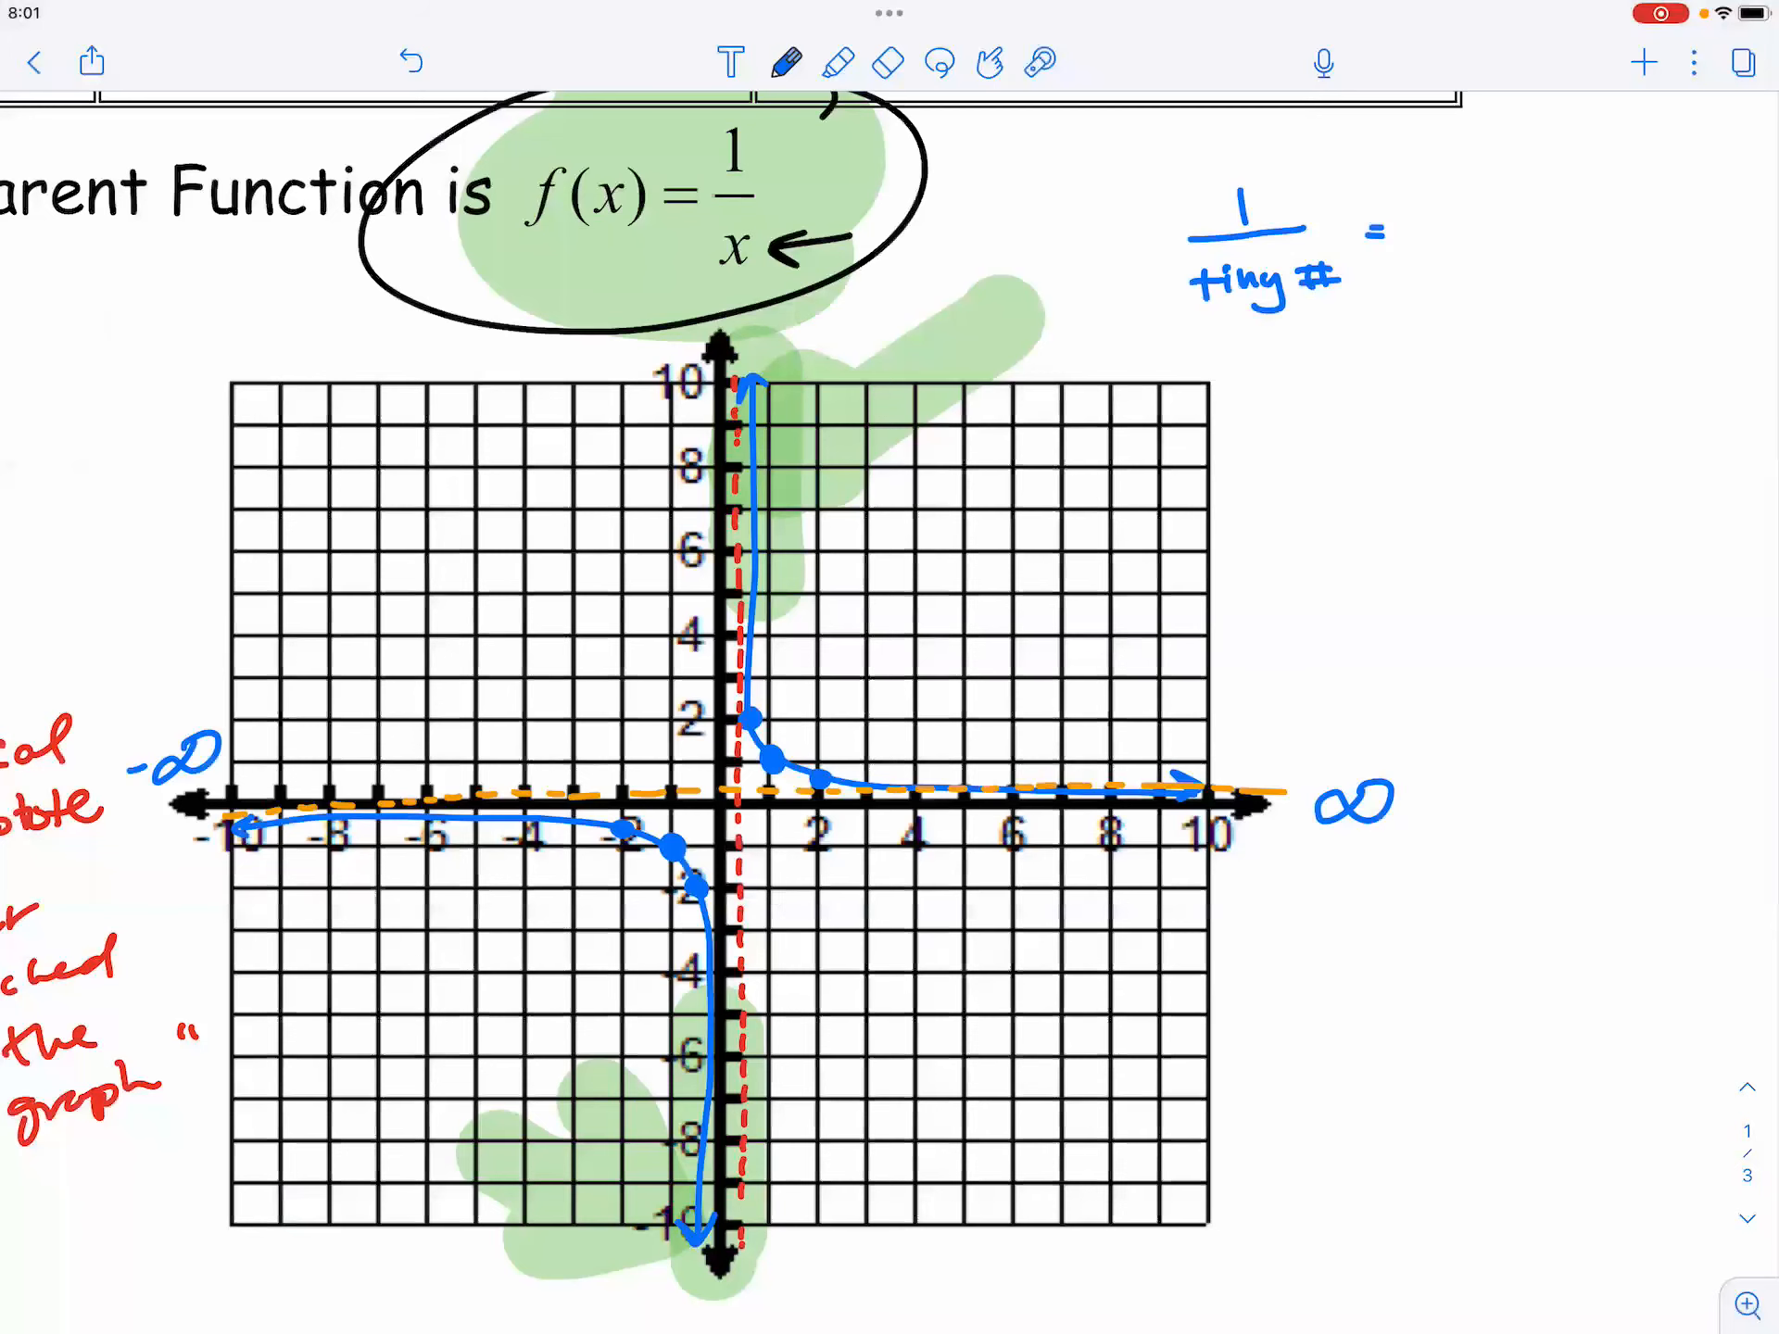
# Complete the notes 1/tiny # = ∞ and 1/−tiny # = −∞, then return to EX1
pyautogui.write('∞')
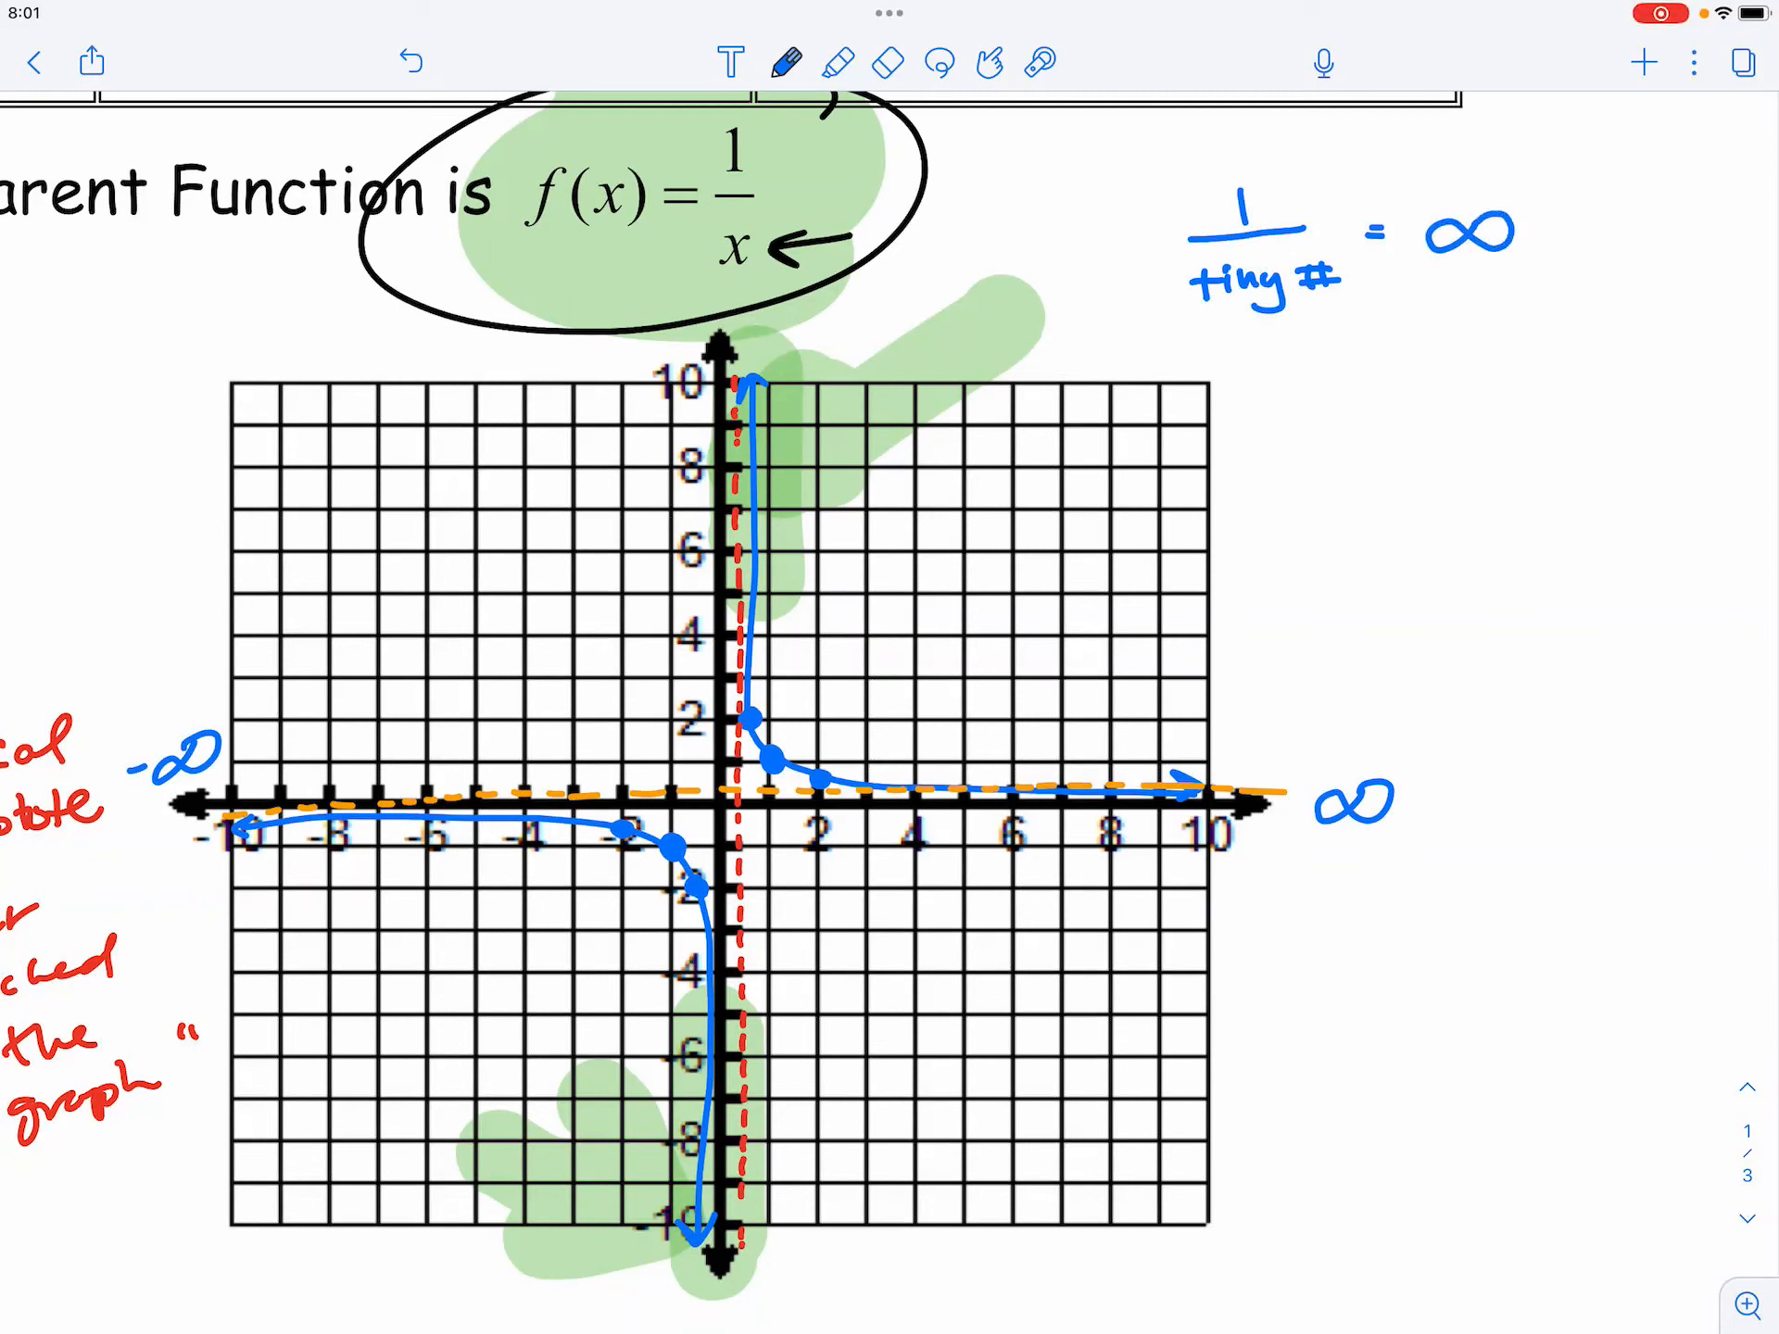
pyautogui.moveTo(782, 341); pyautogui.dragTo(862, 317)
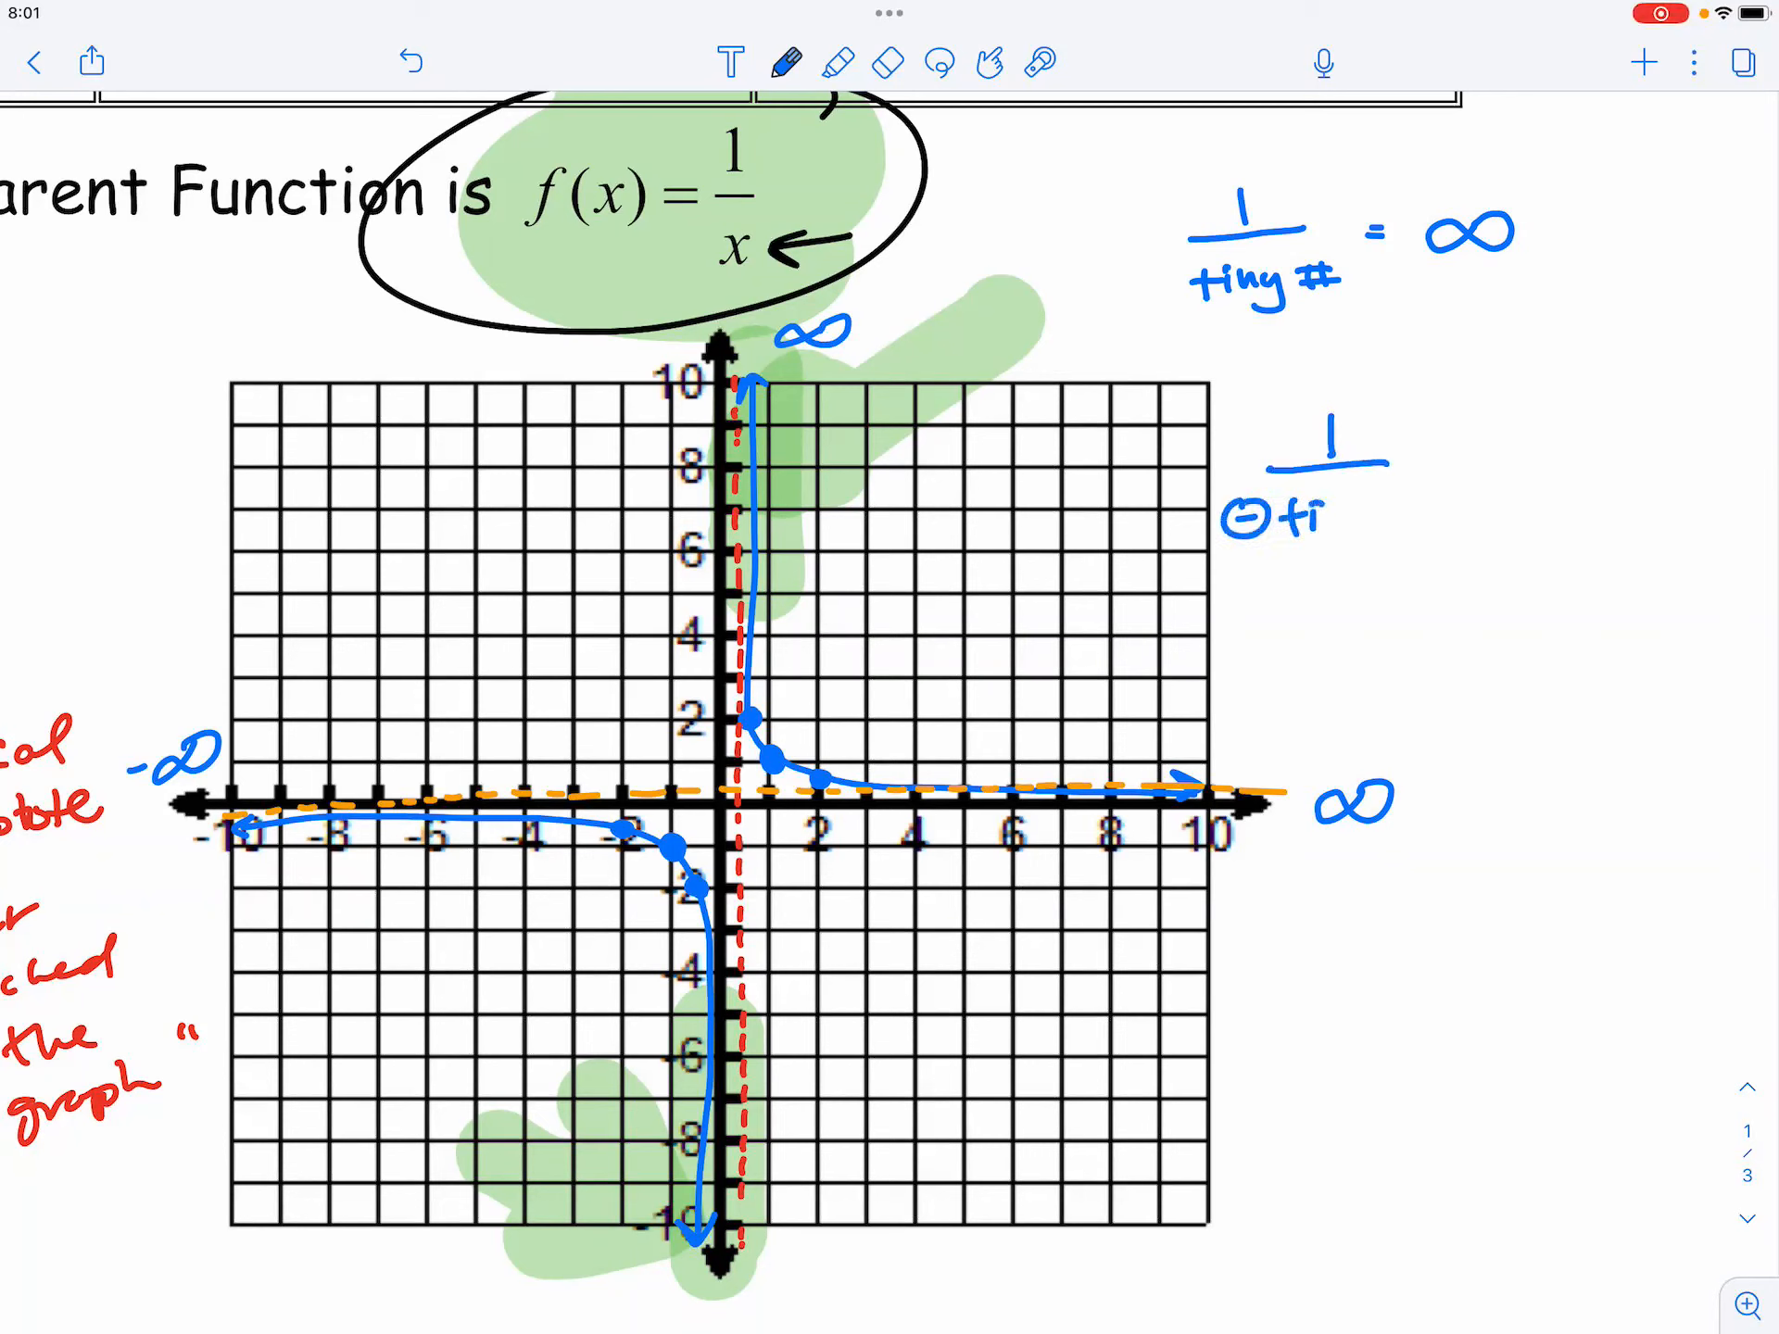
pyautogui.write('tiny #')
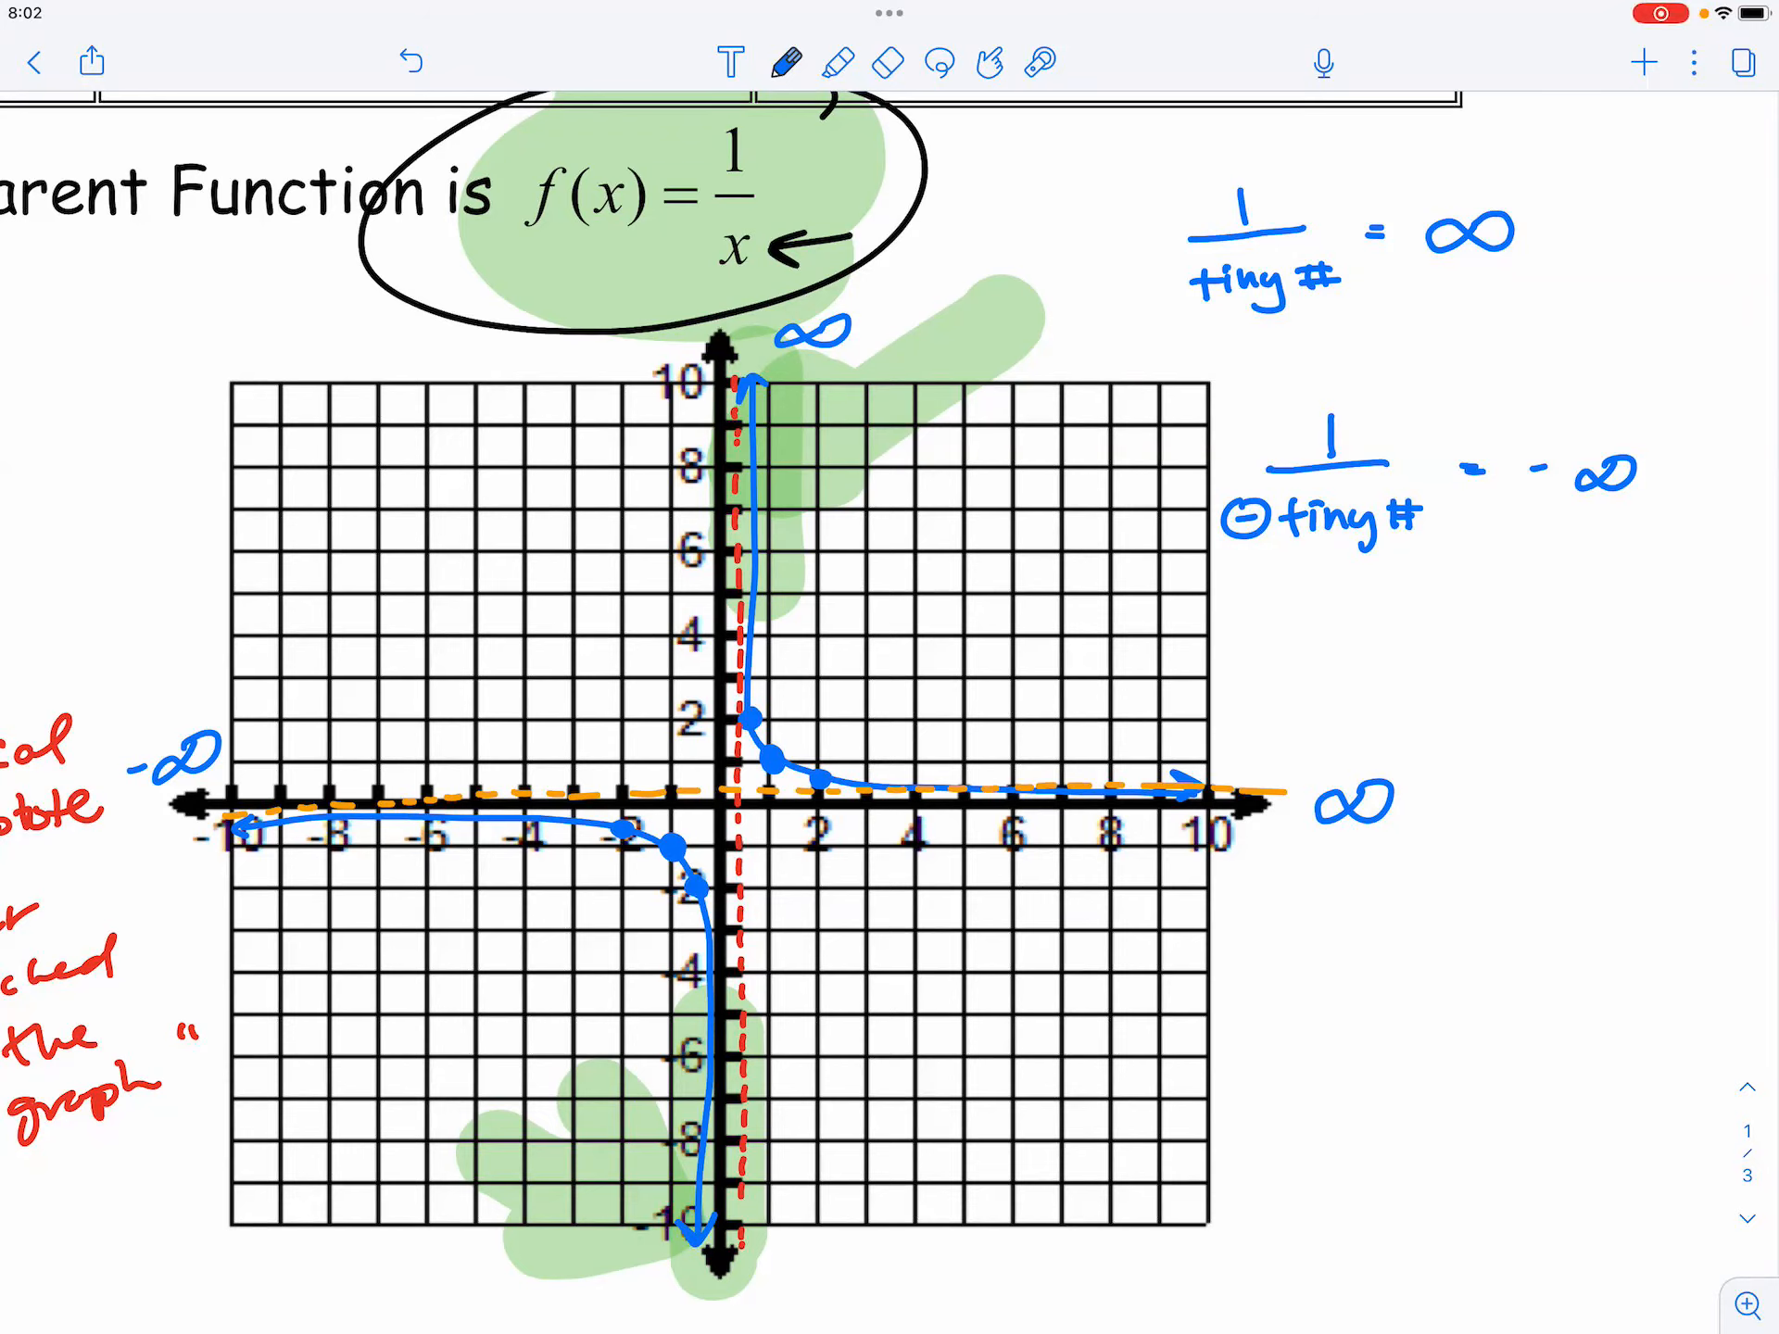
pyautogui.scroll(-3)
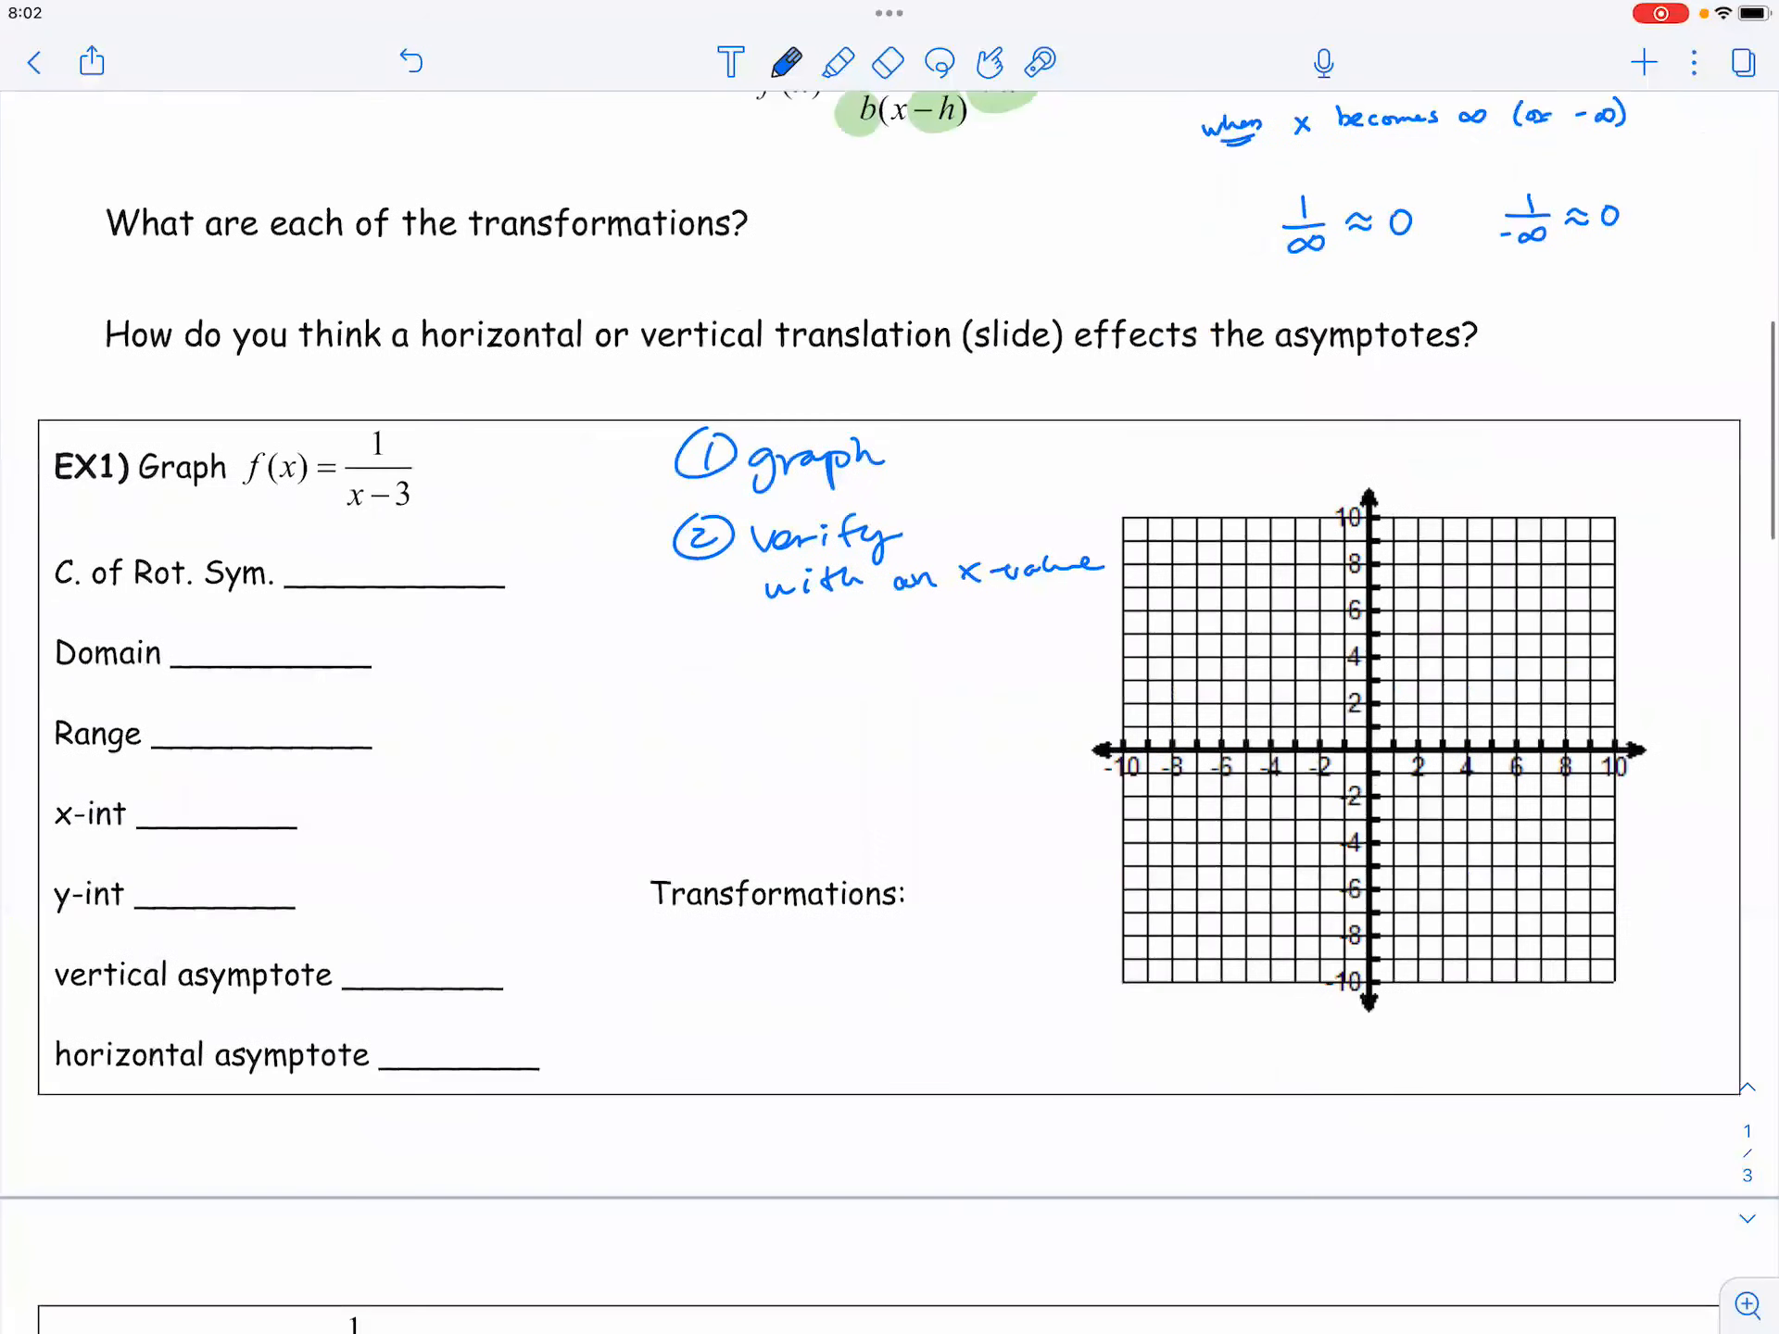